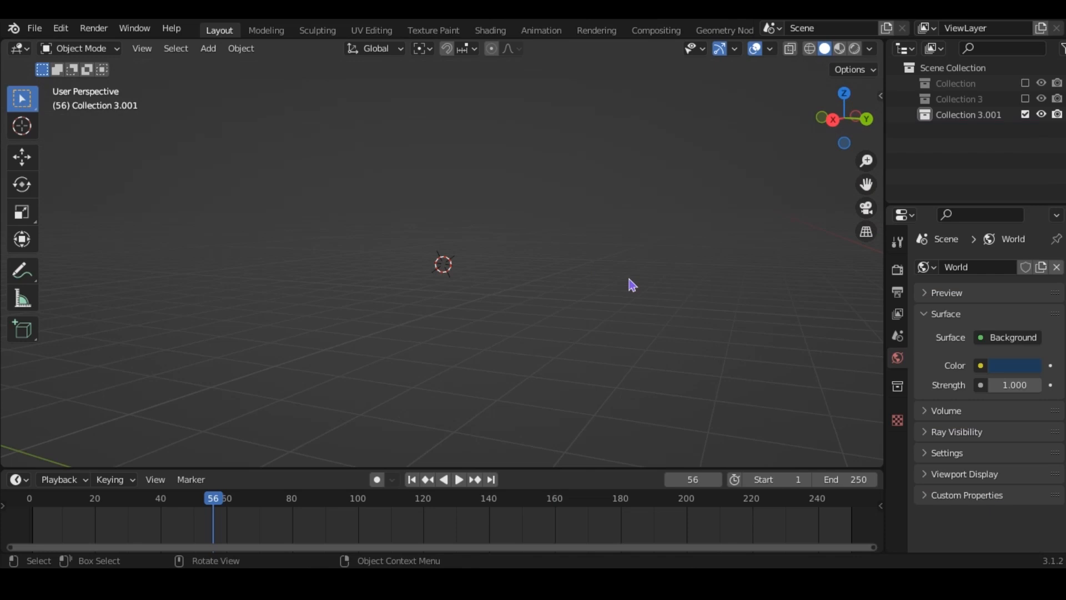
mouse_move(549, 264)
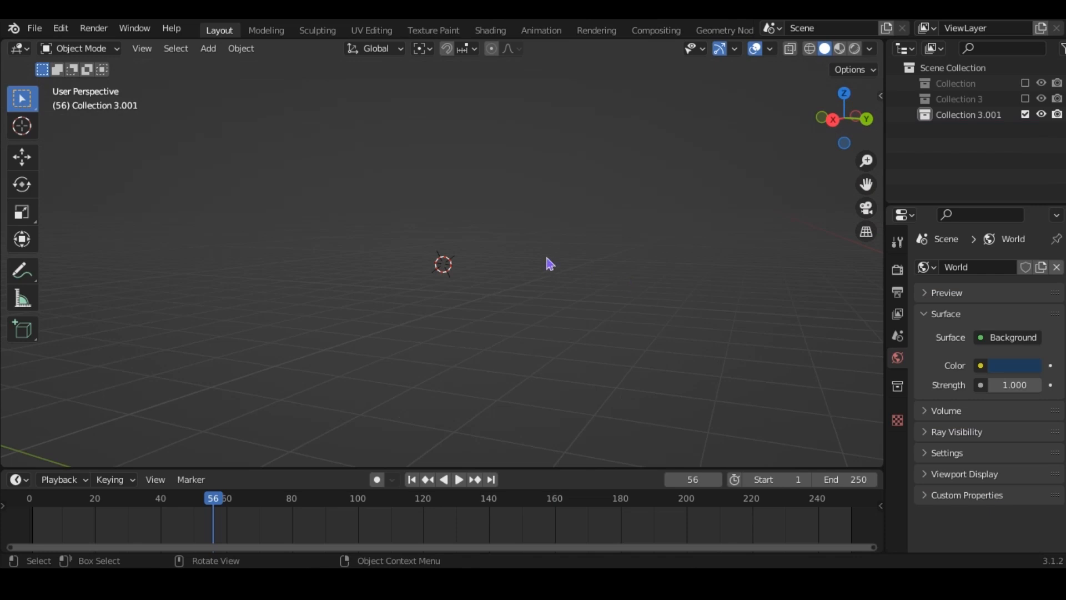
Add a cube and collapse its mesh to a single point at the scene origin
click(209, 48)
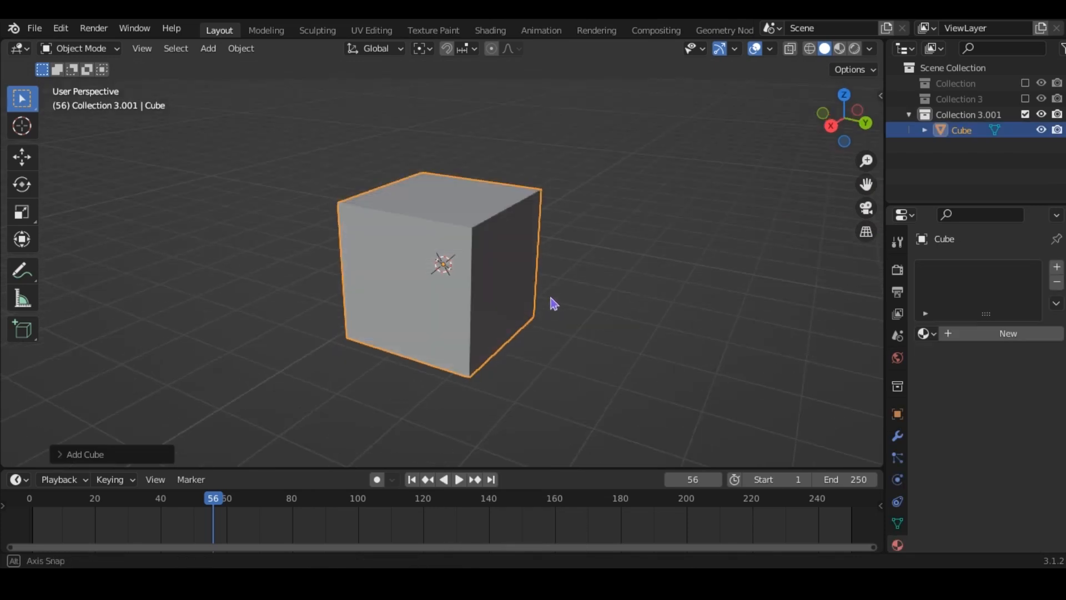
key(Tab)
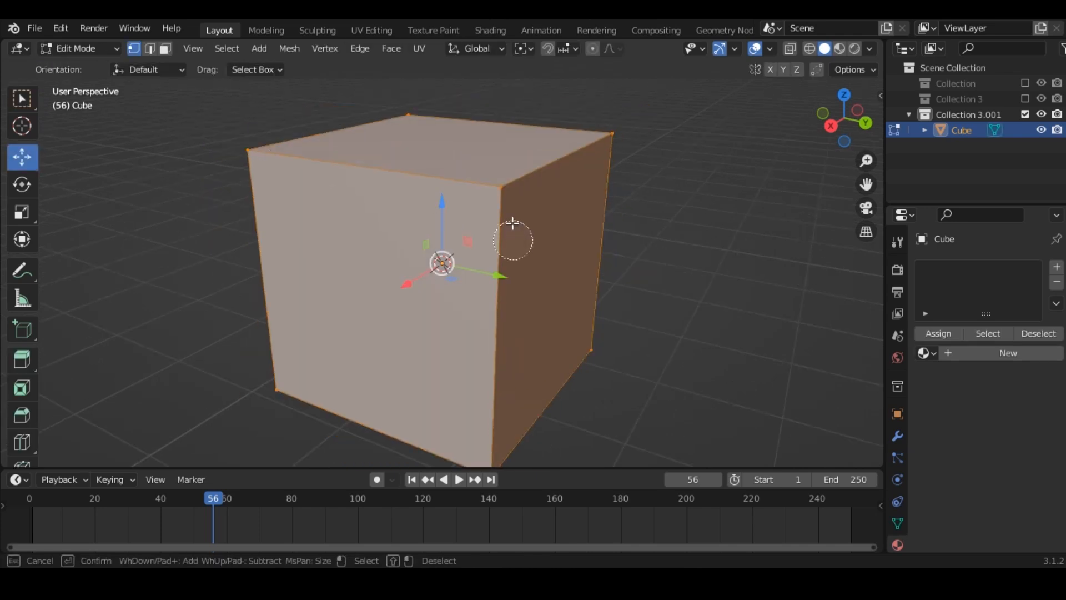
key(x)
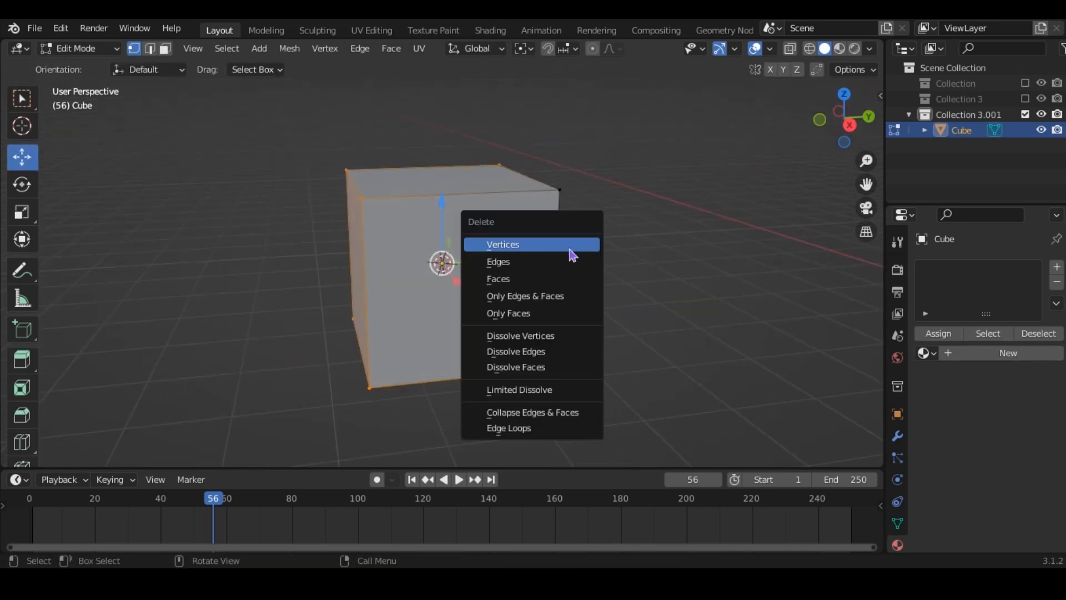
click(503, 245)
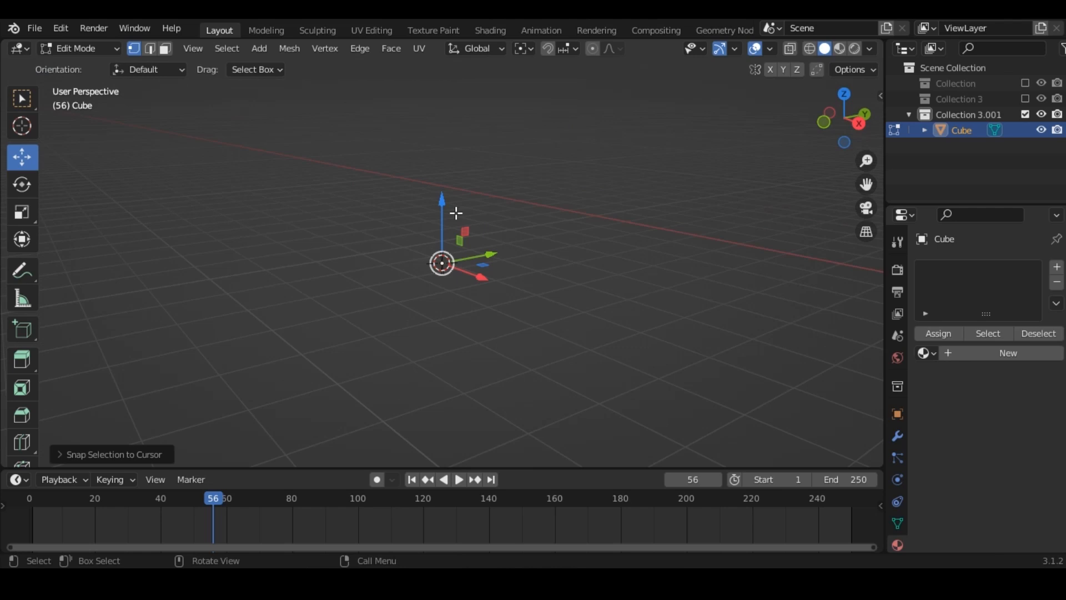
key(Tab)
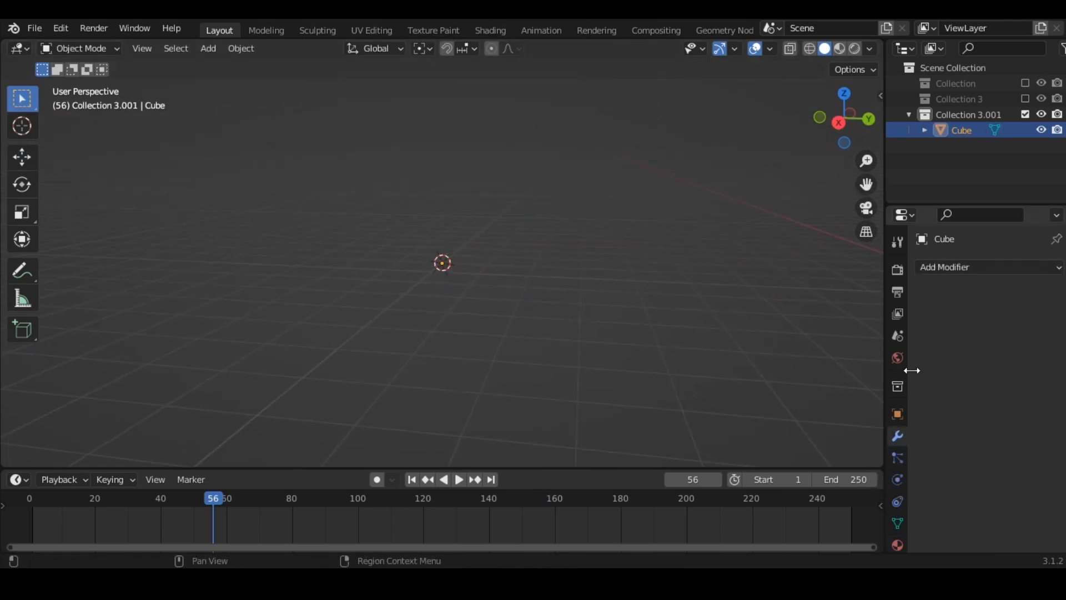
Add a Skin modifier and extrude a thin, bent stem with branching limbs
click(959, 266)
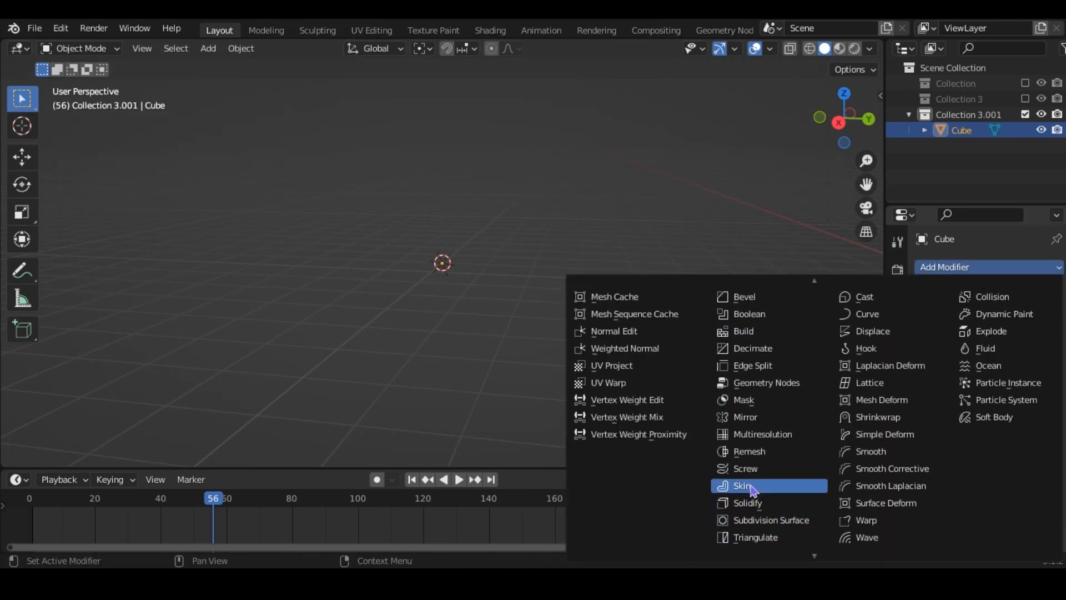
click(743, 485)
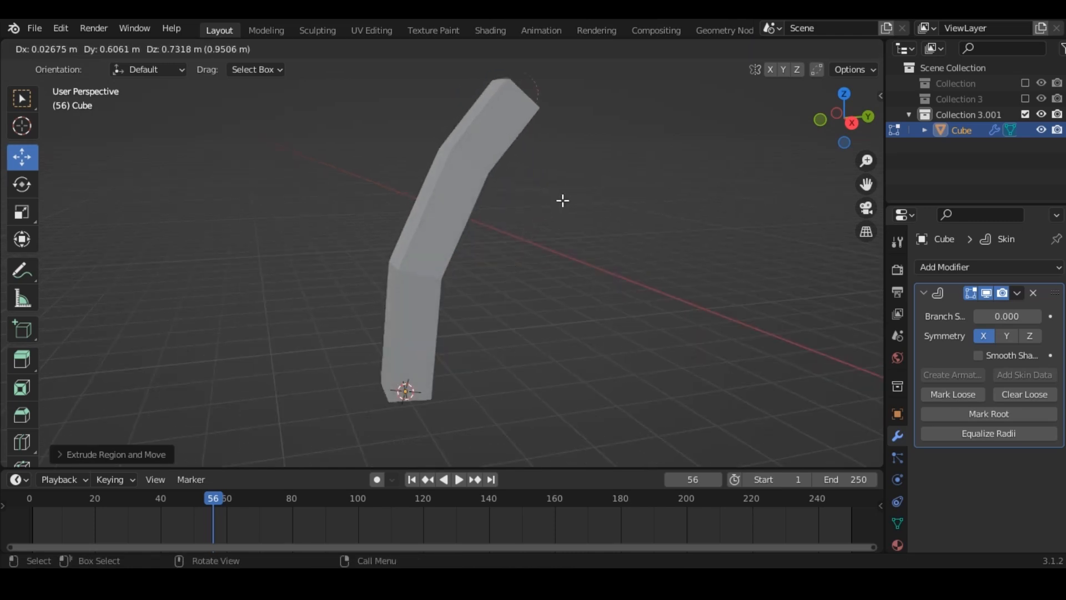
key(Tab)
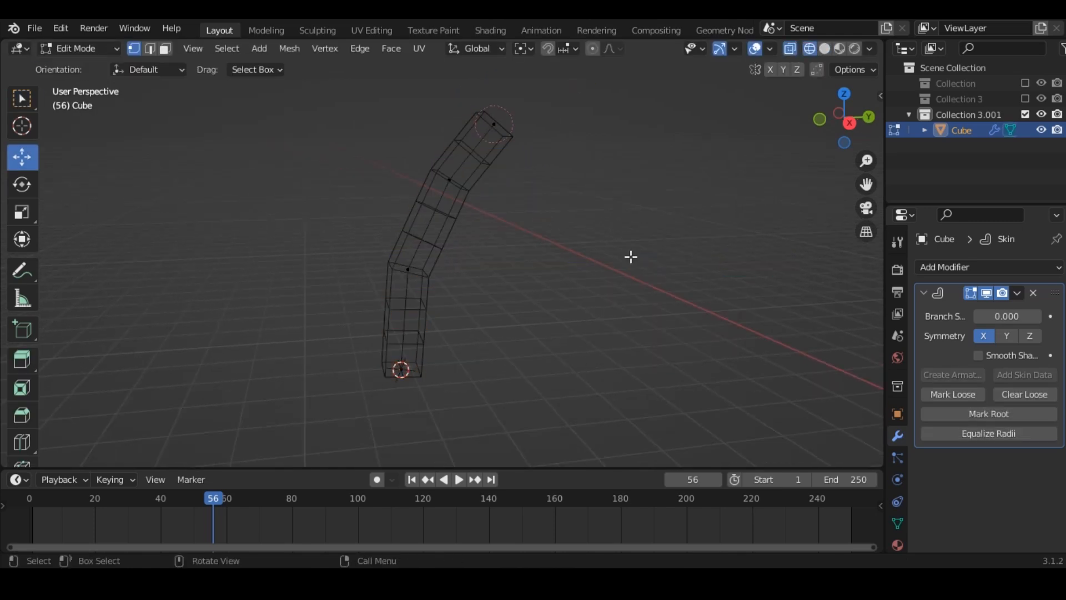
key(s)
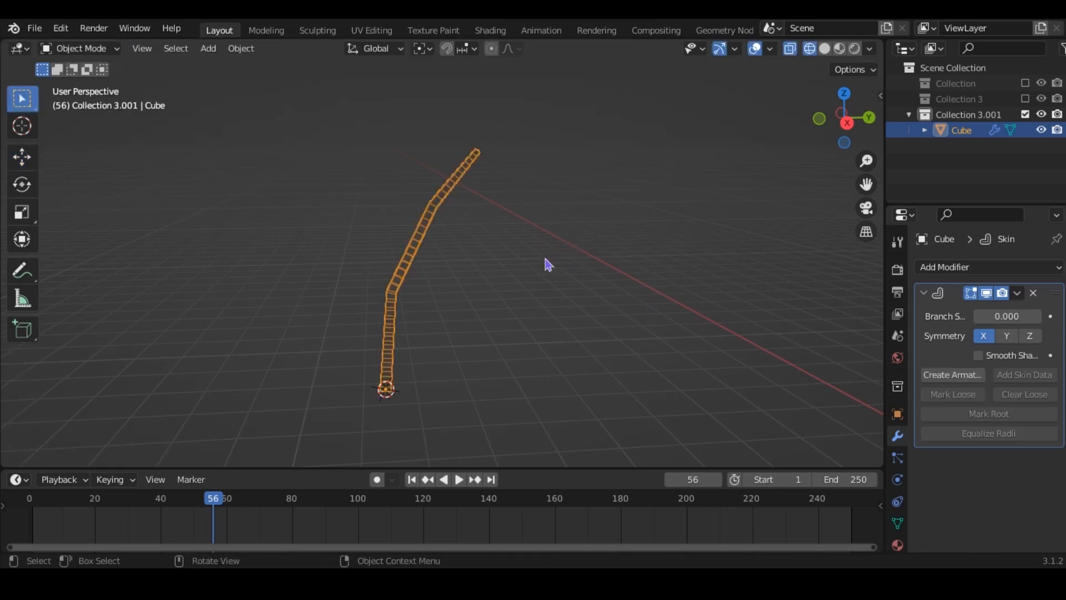
key(Tab)
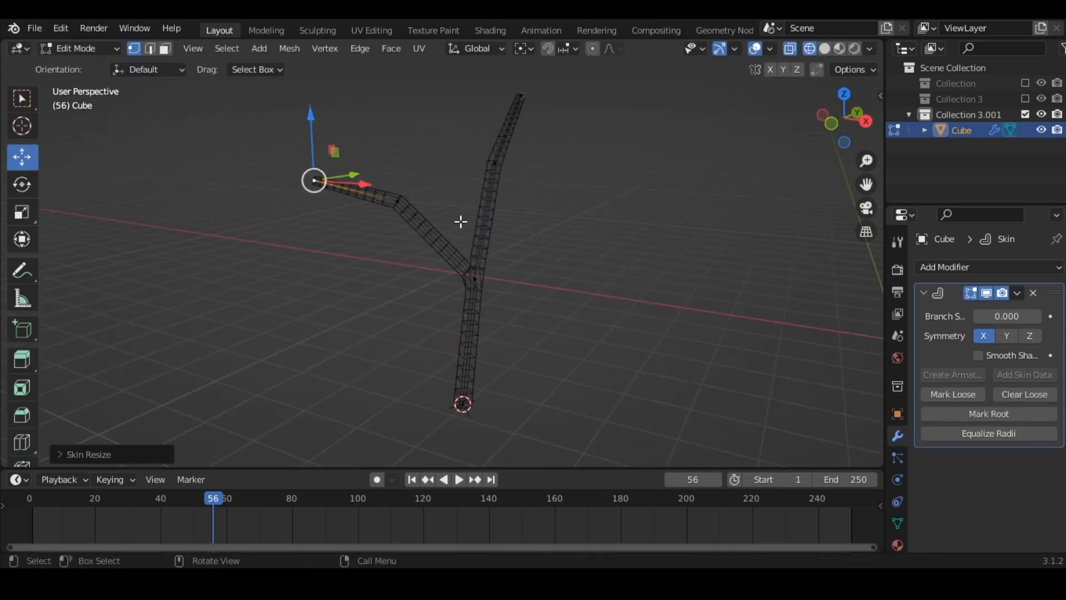
key(Tab)
text(Stem)
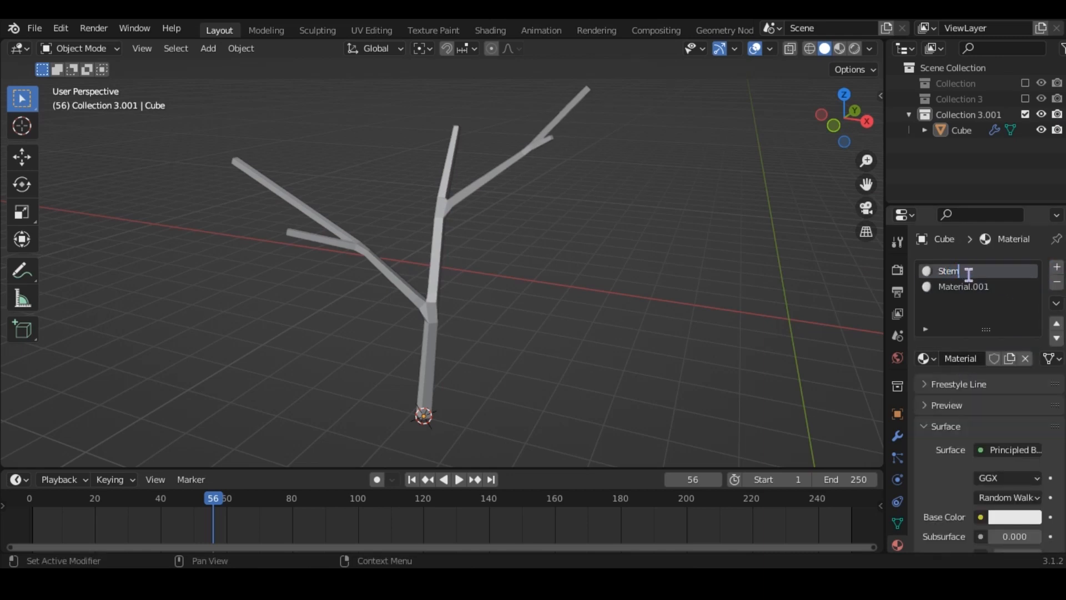
Rename the second material slot to 'Leaves'
double_click(963, 286)
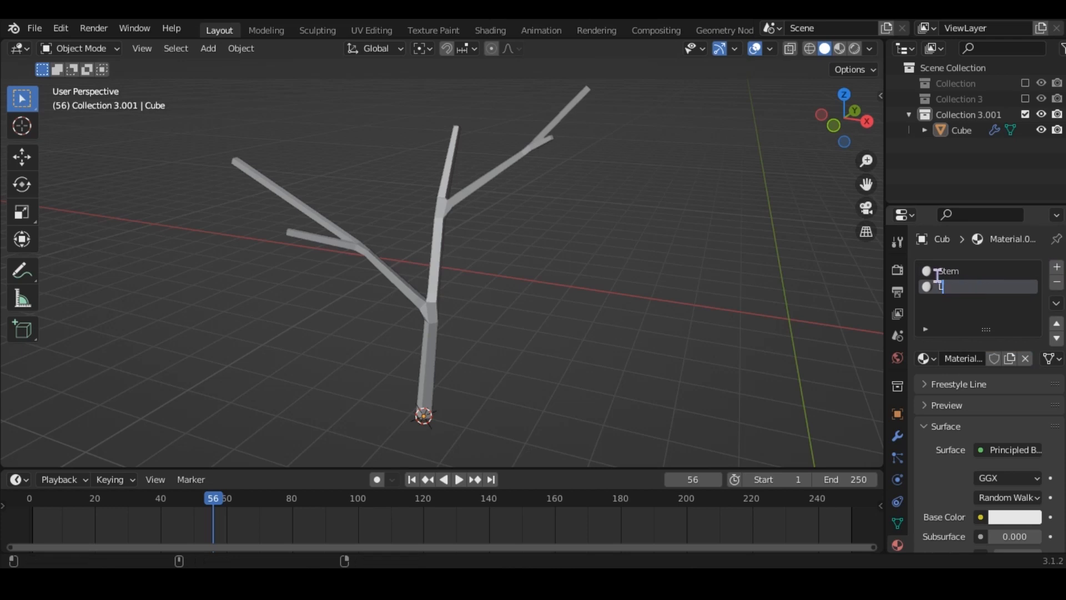
text(Leaves)
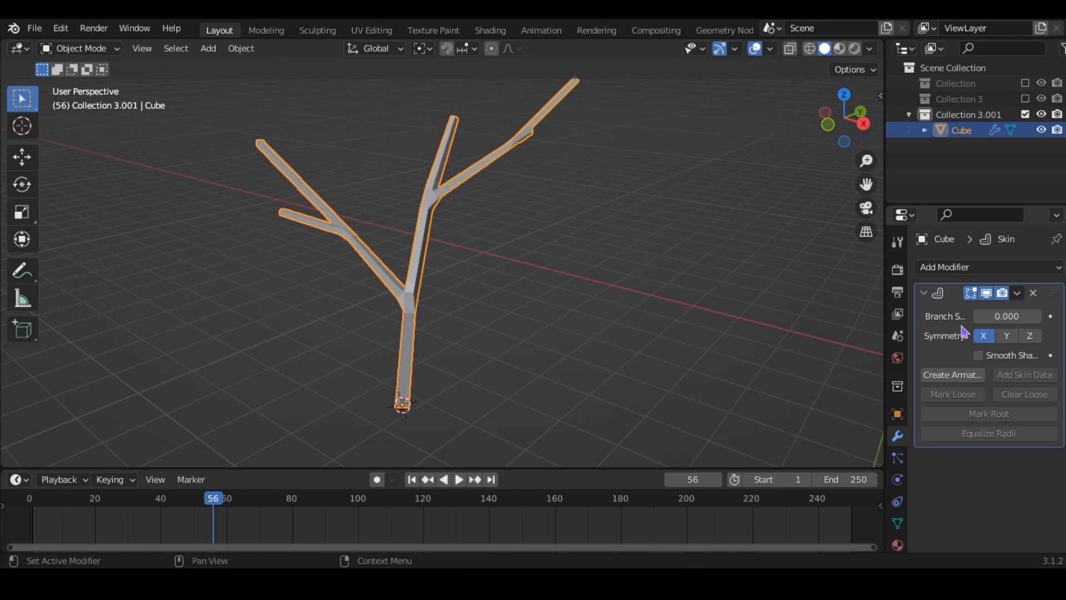
Apply the Skin modifier and give the Stem material a dark green base colour
click(1018, 293)
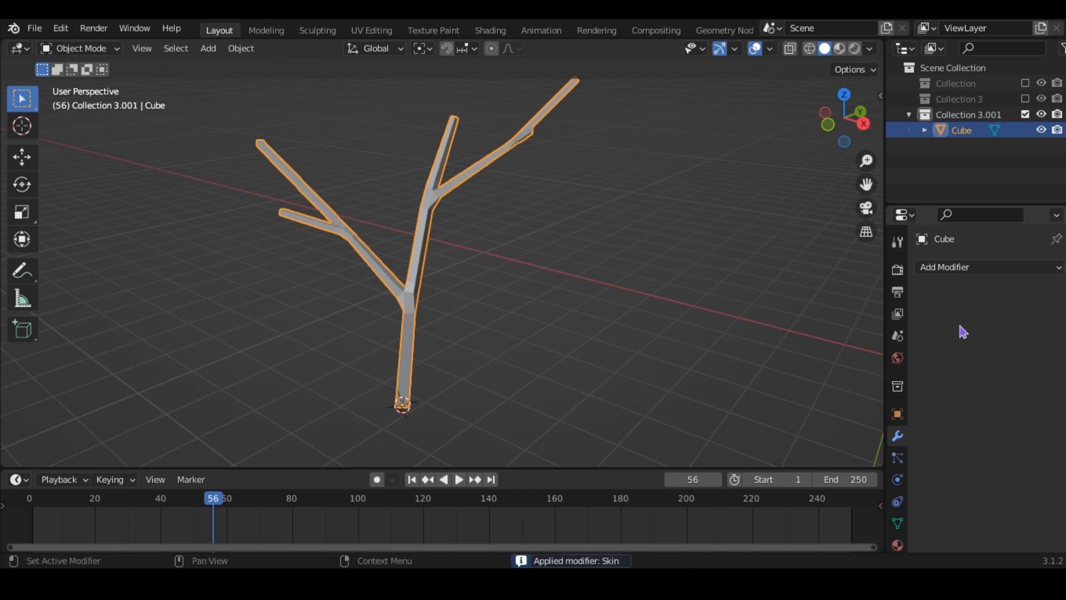
mouse_move(939, 330)
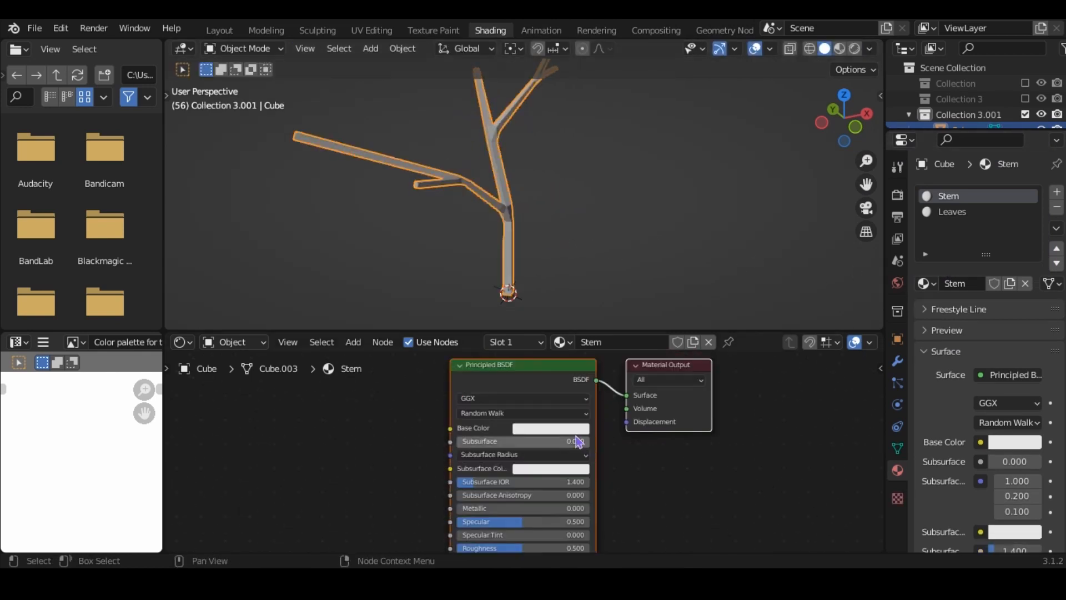
click(551, 427)
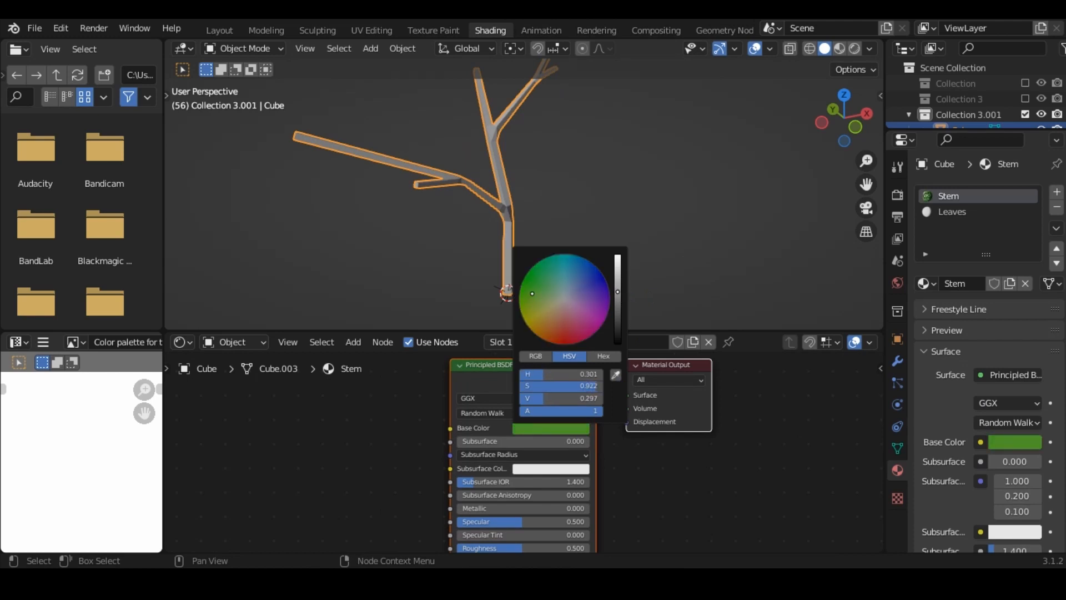
click(952, 212)
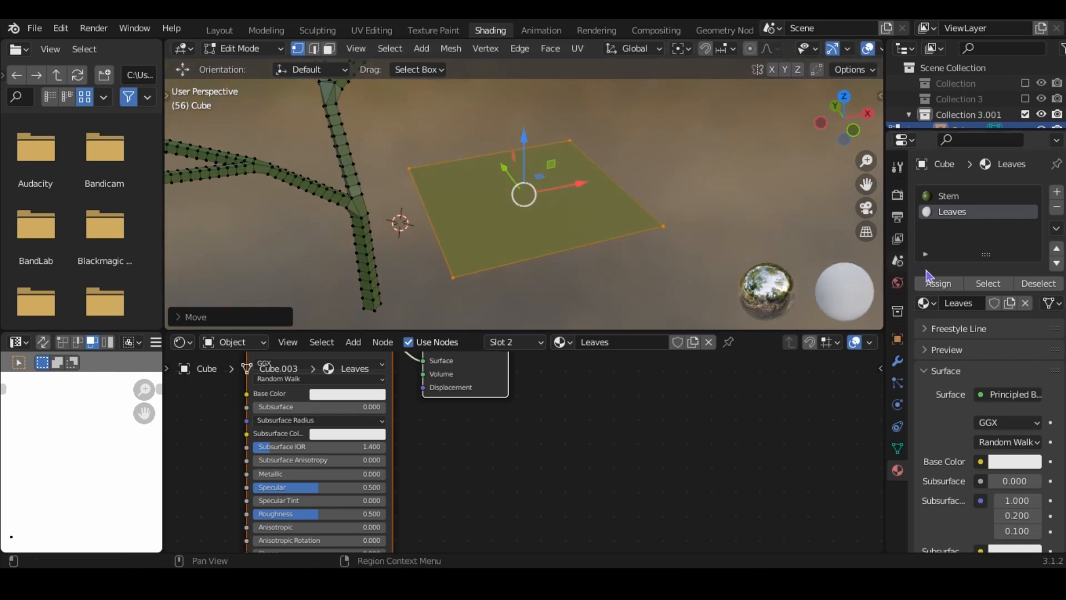
Set the Leaves material's Blend Mode and Shadow Mode to Alpha Clip
key(Tab)
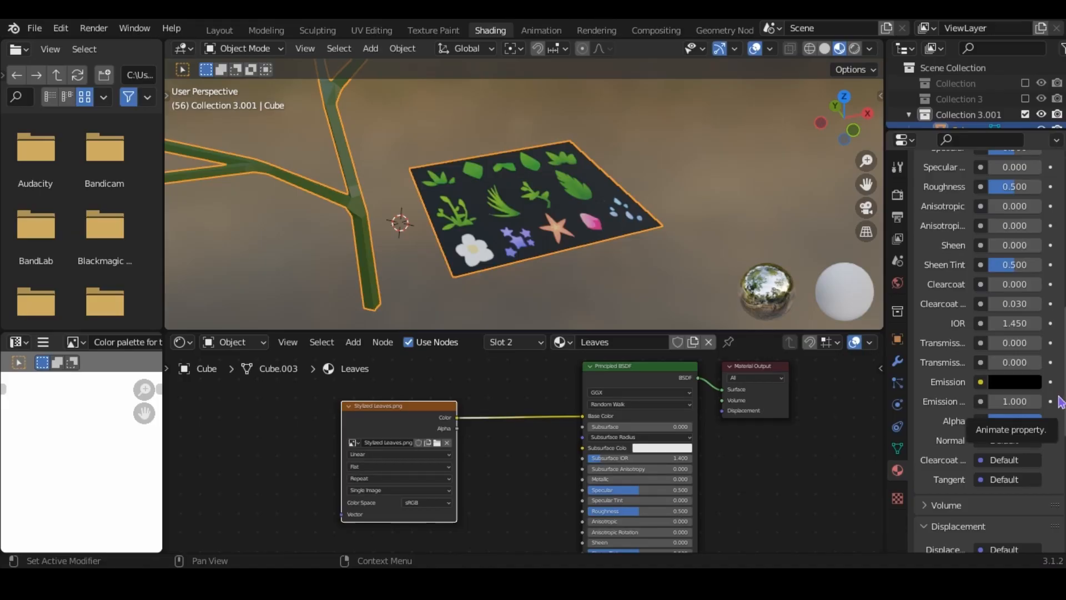
click(1013, 399)
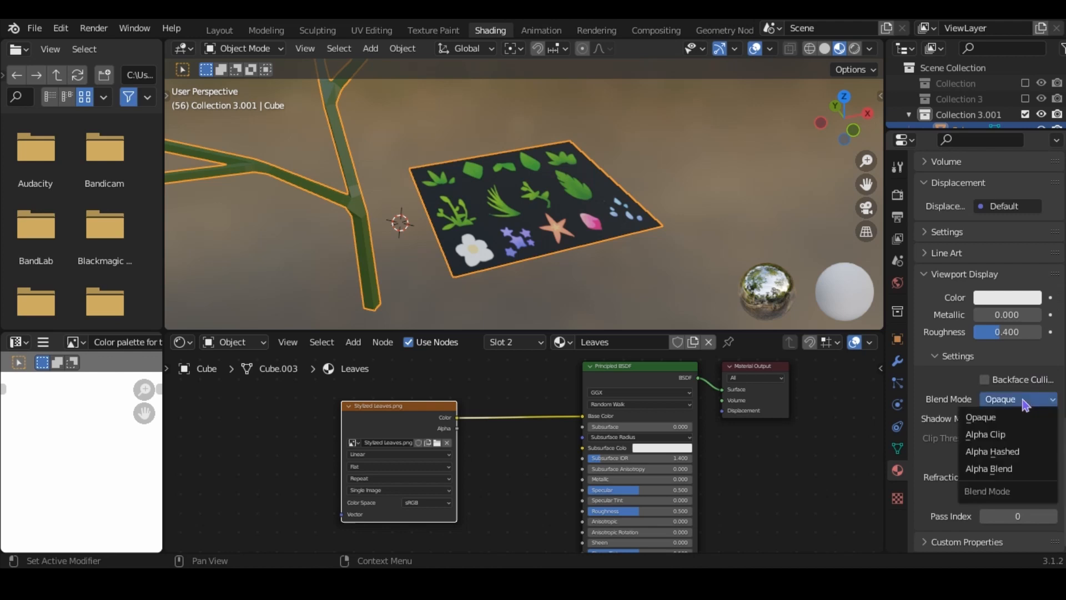
click(985, 434)
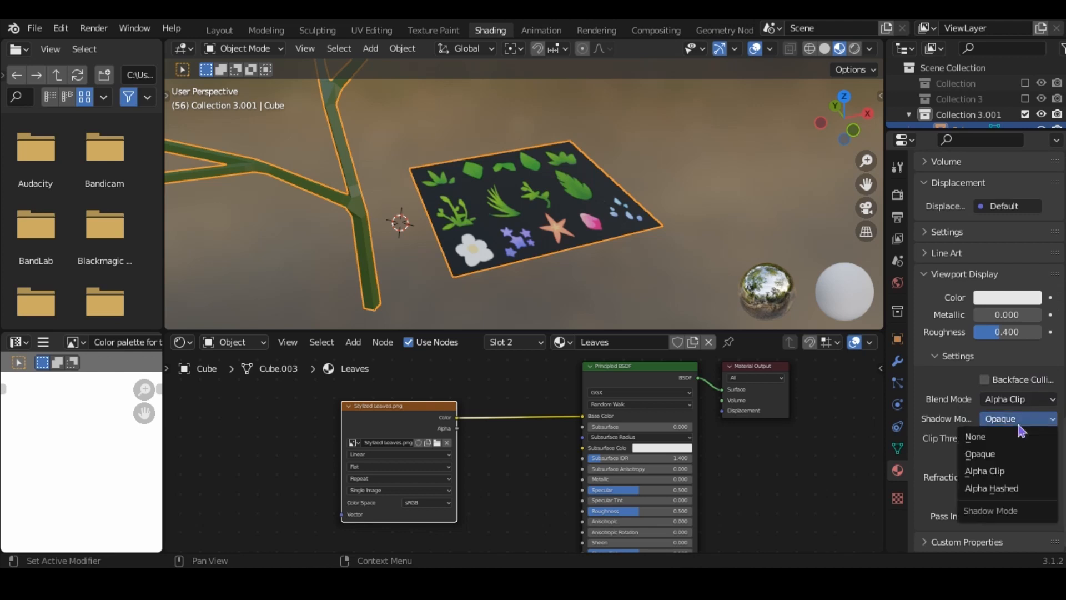
click(984, 471)
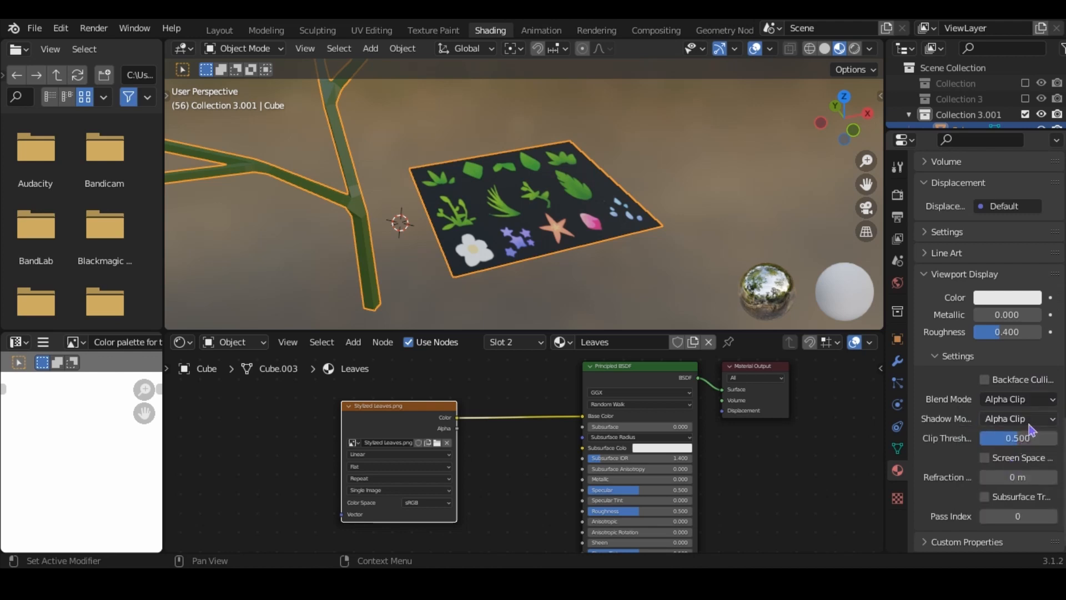
mouse_move(1018, 400)
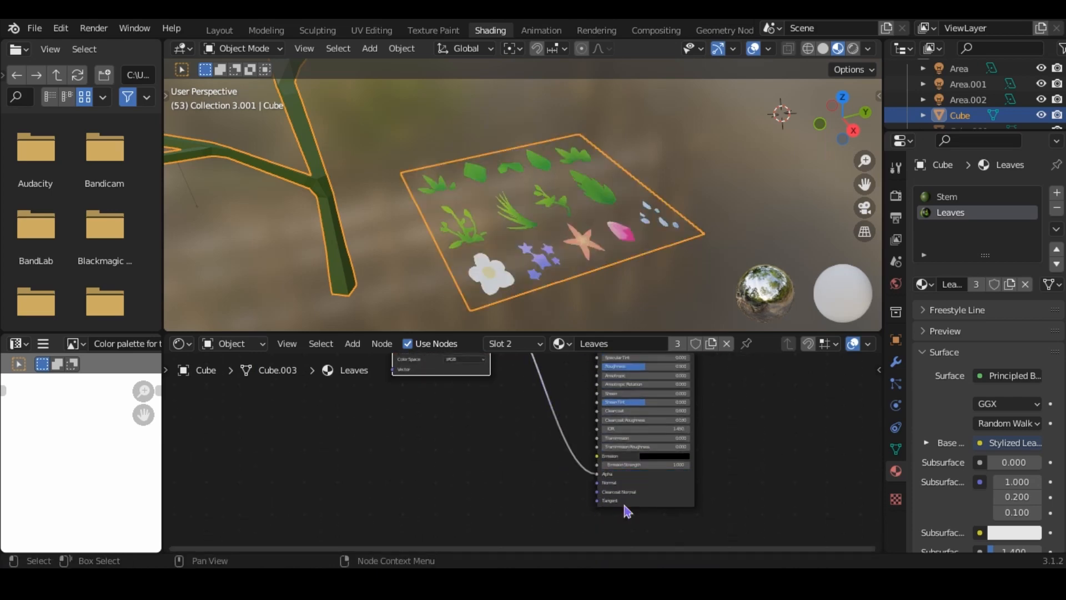
Move to UV Editing to fit the plane's UVs over one leaf
click(371, 30)
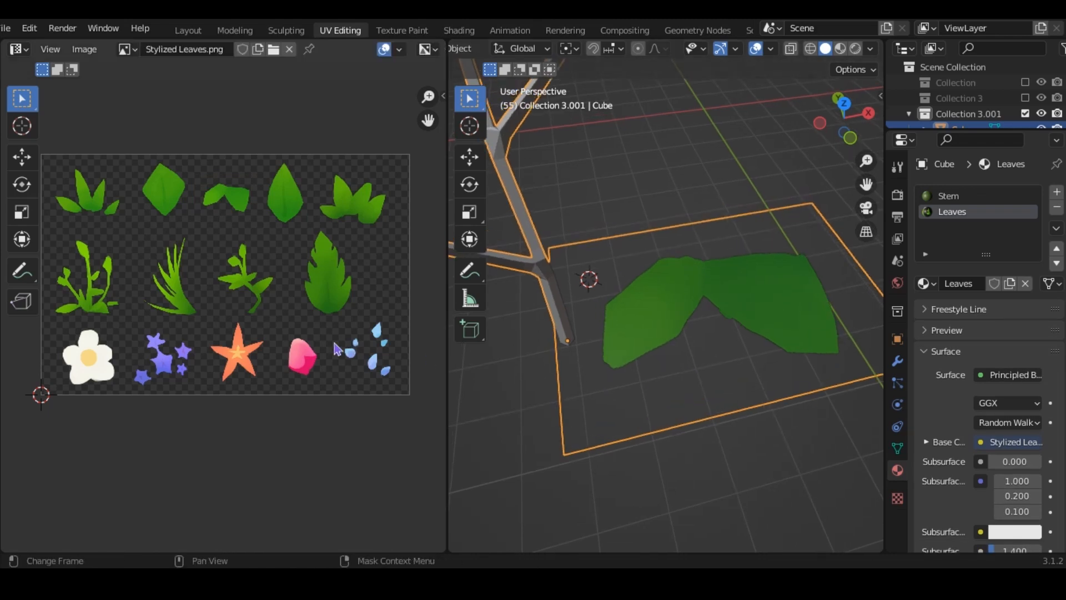
Enable Auto Smooth under Normals in the plant mesh's Object Data properties
key(Tab)
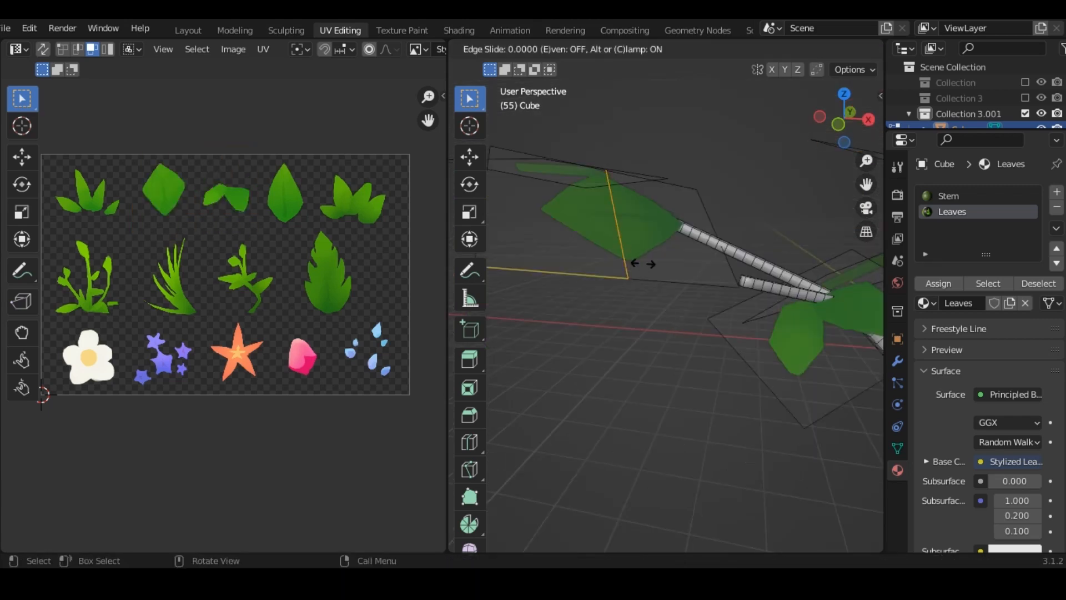
mouse_move(693, 214)
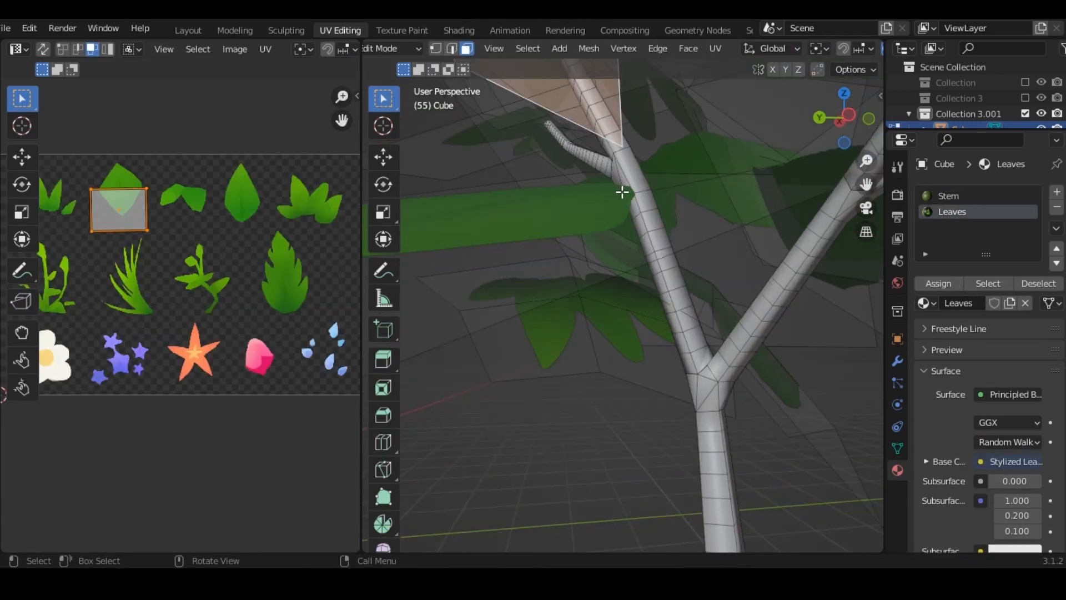
click(188, 30)
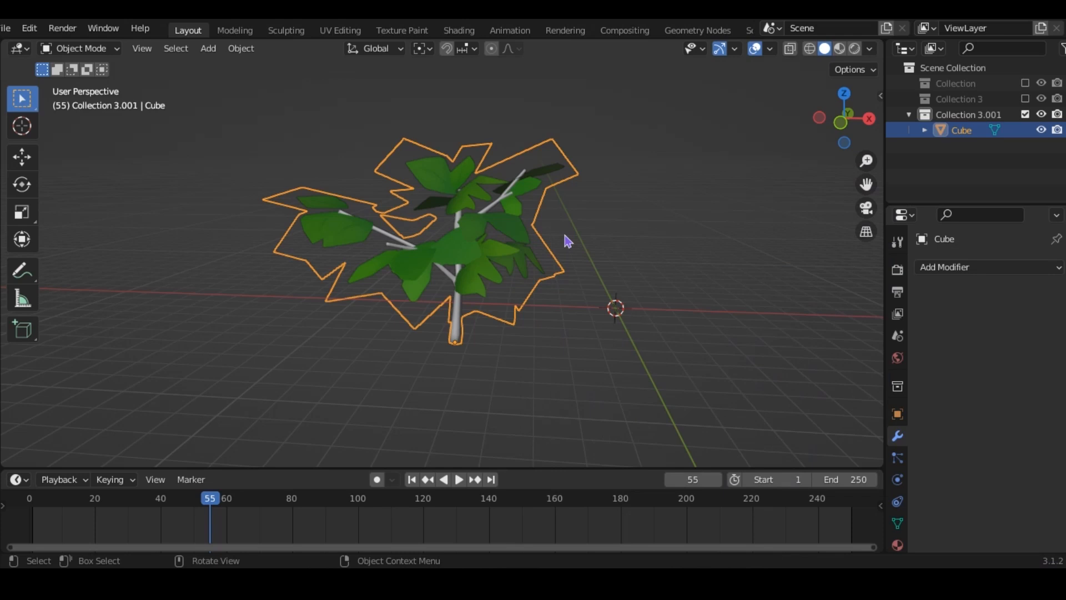
mouse_move(899, 494)
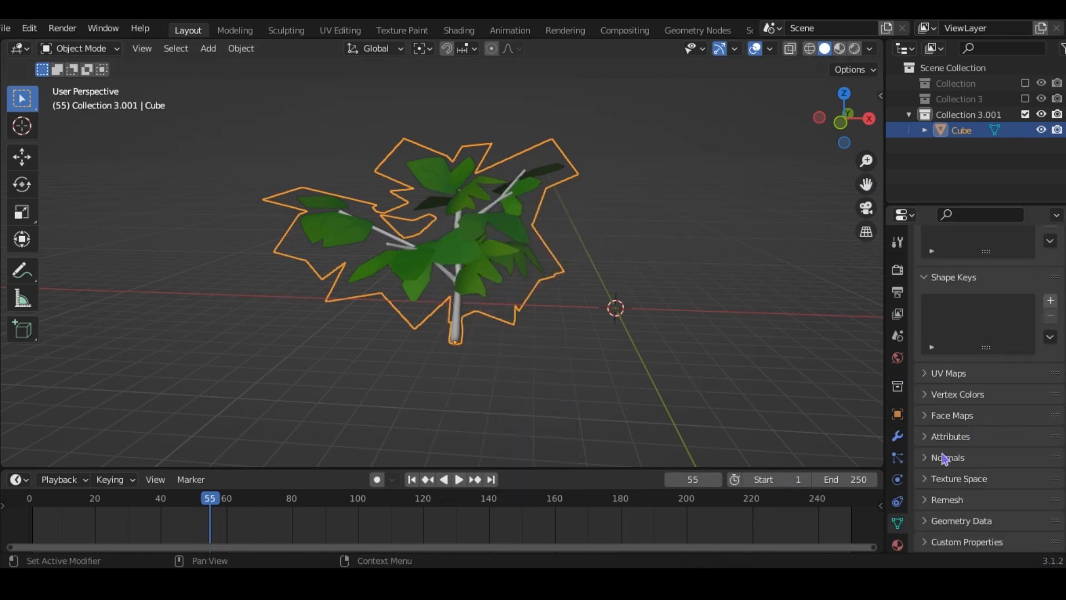
click(948, 457)
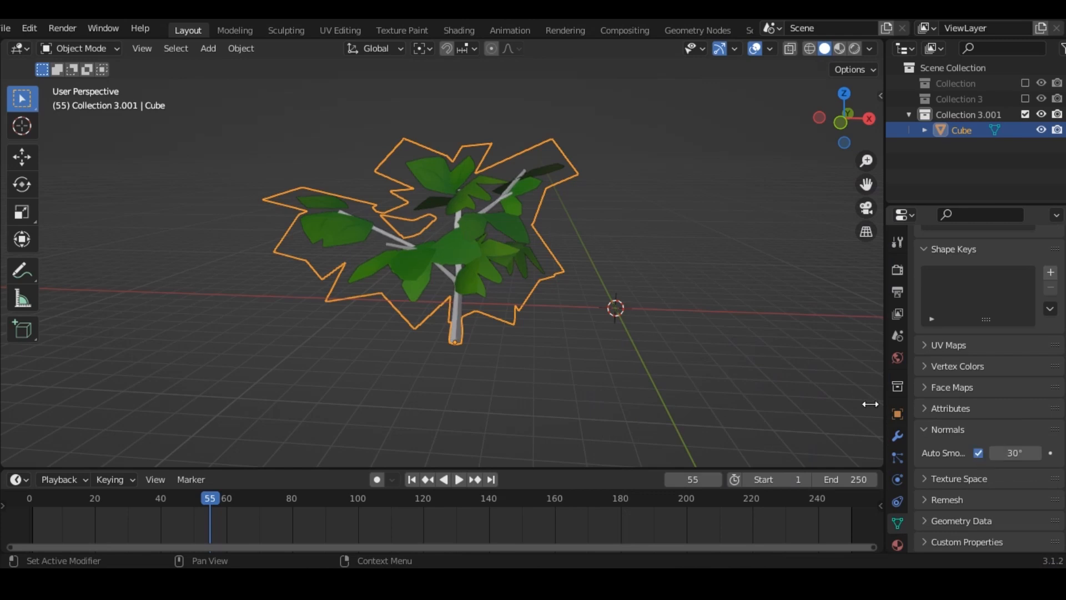
click(670, 336)
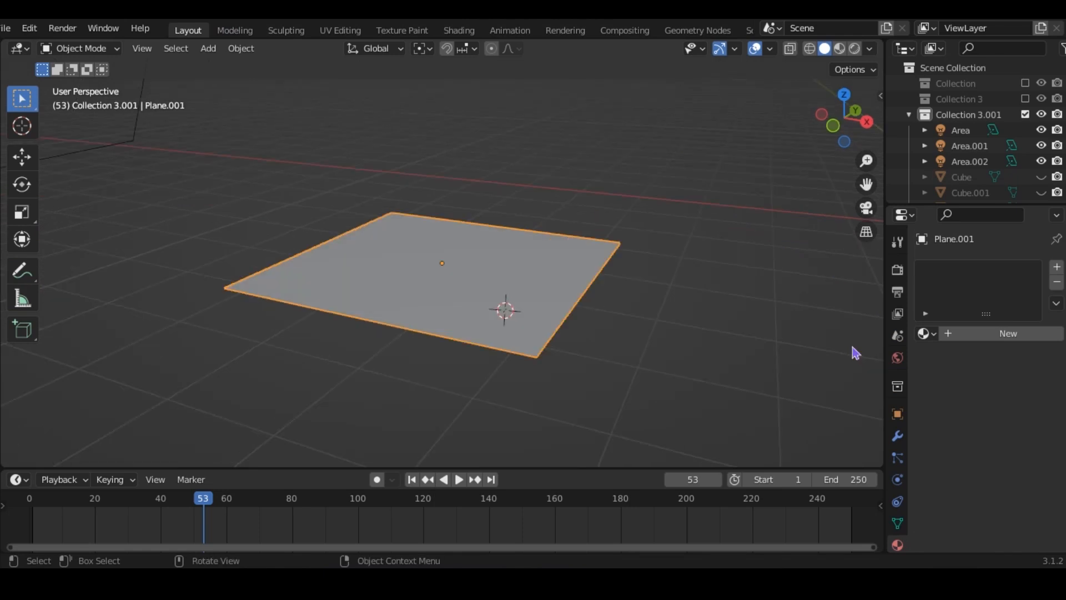
Assign the Leaves material, fit UVs to a leaf cluster, and duplicate the plane
click(923, 334)
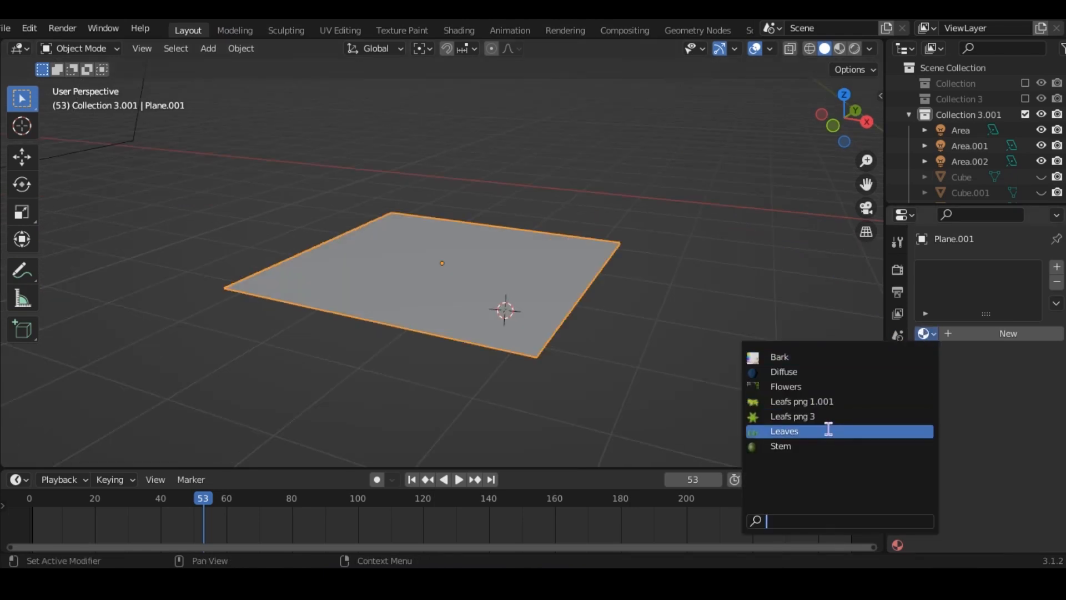
click(340, 30)
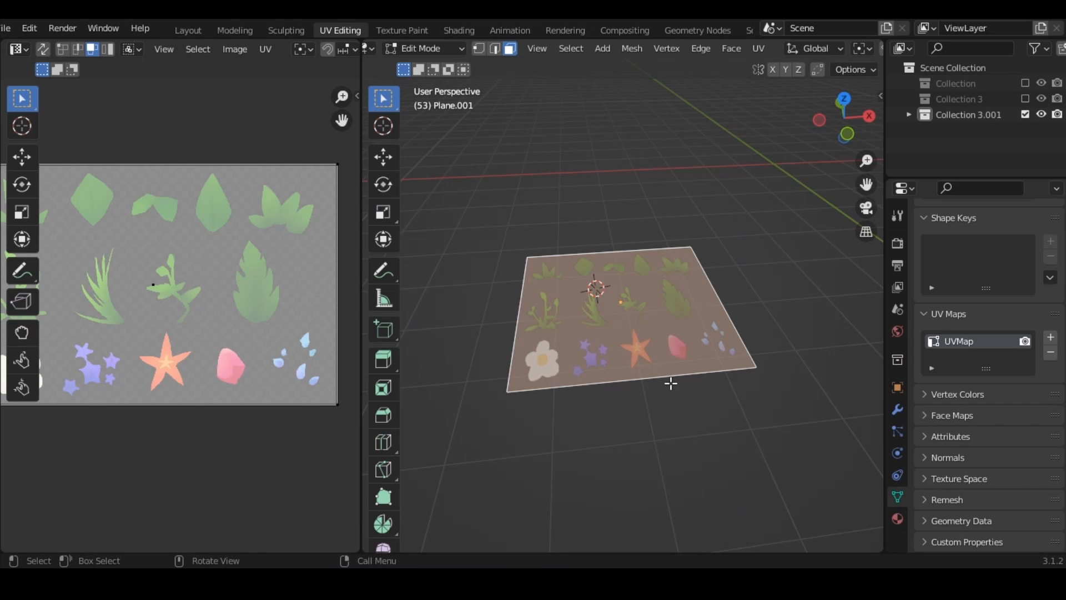
key(s)
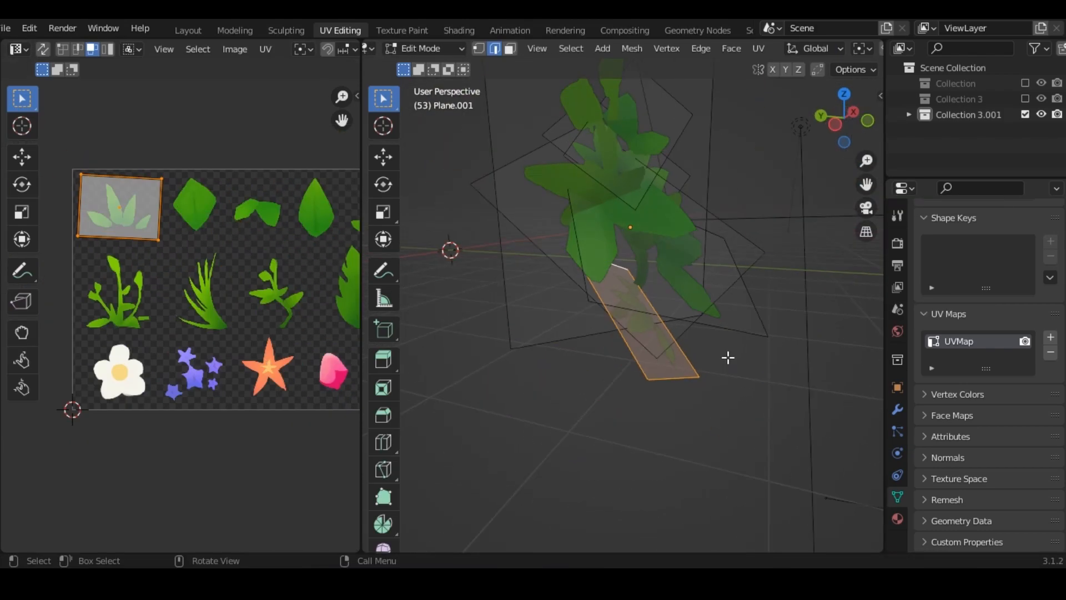
click(189, 30)
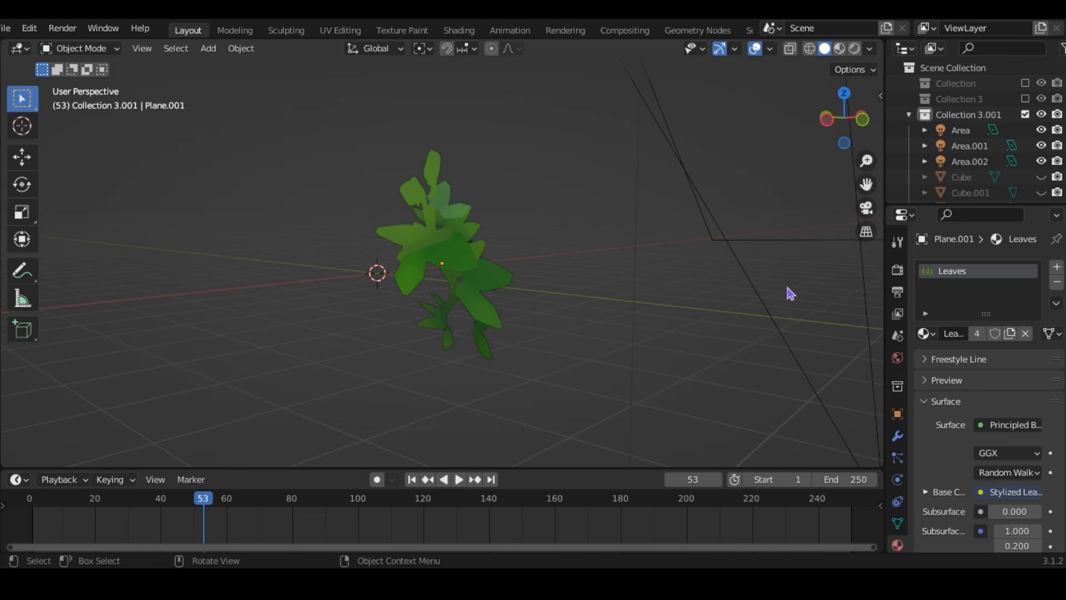
Map duplicated cluster planes onto the flower and starfish atlas images
click(282, 30)
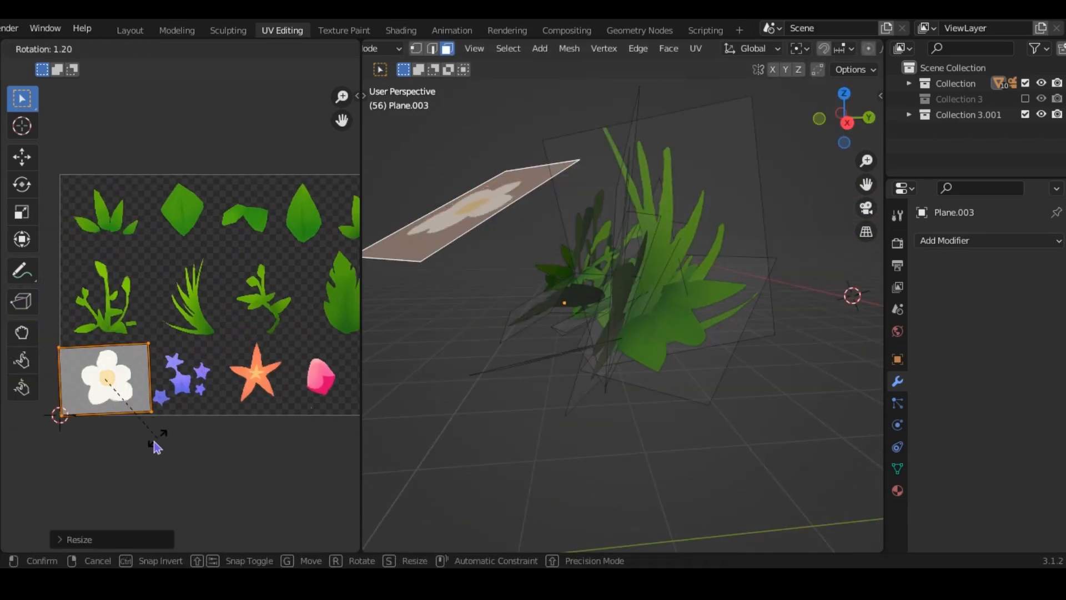
key(x)
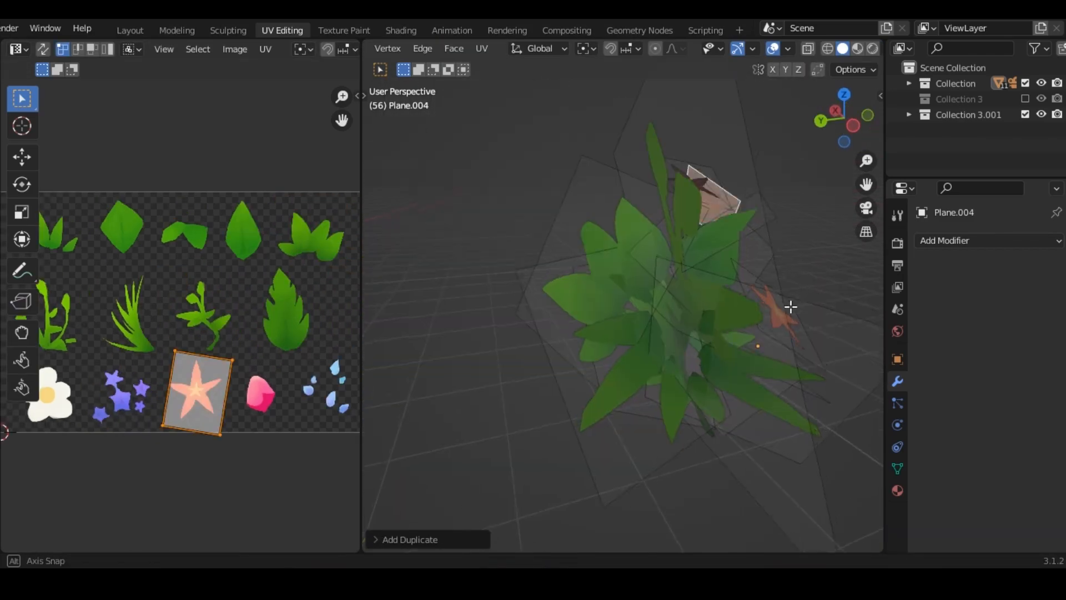
click(130, 30)
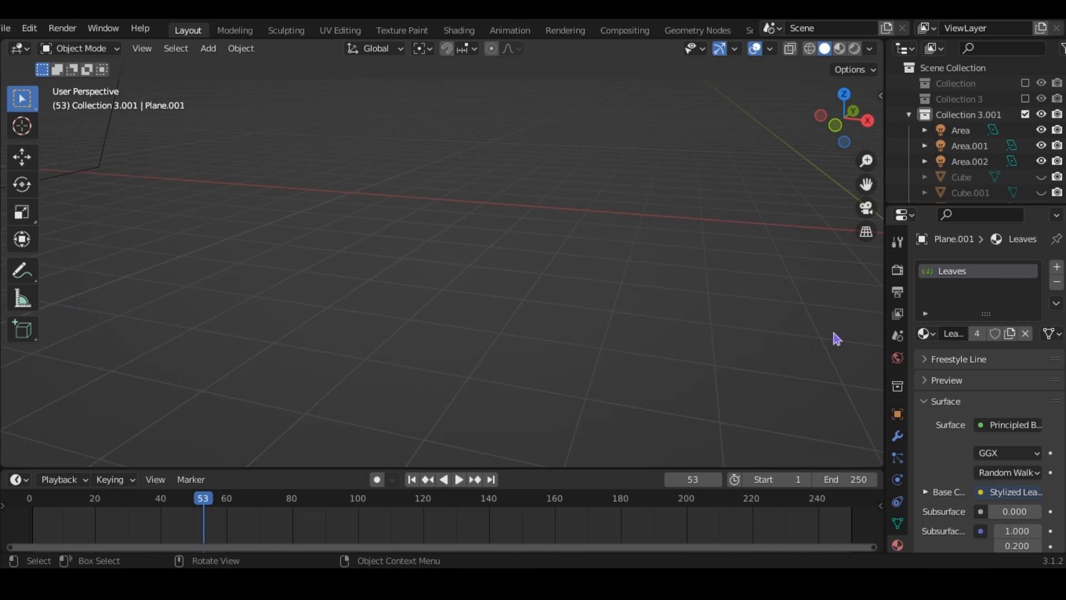
mouse_move(582, 225)
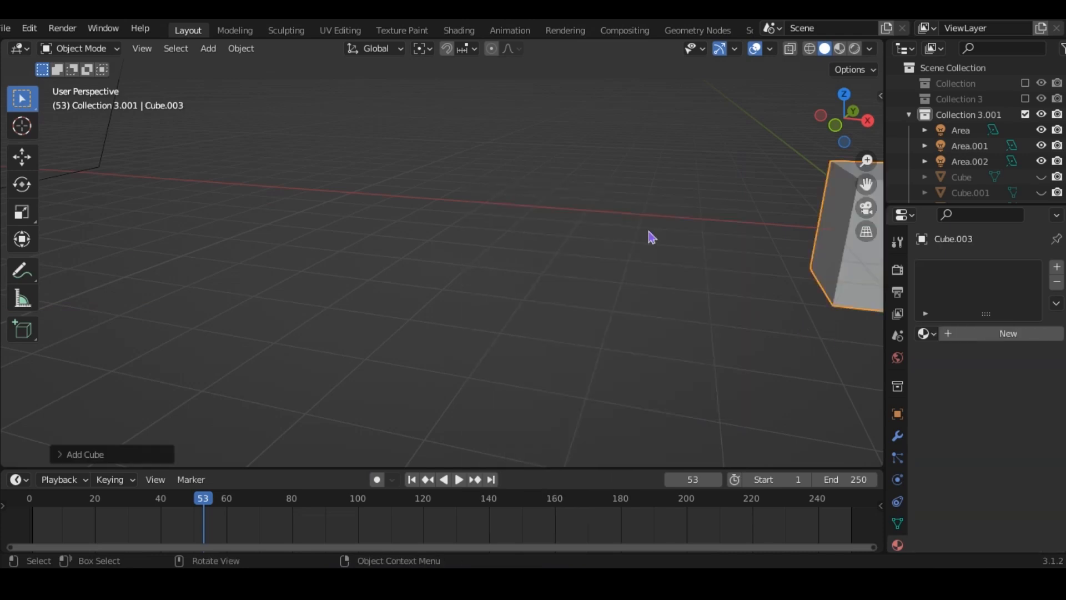
Collapse a new cube to a vertex, extrude limbs, and thicken them with a Skin modifier
key(Tab)
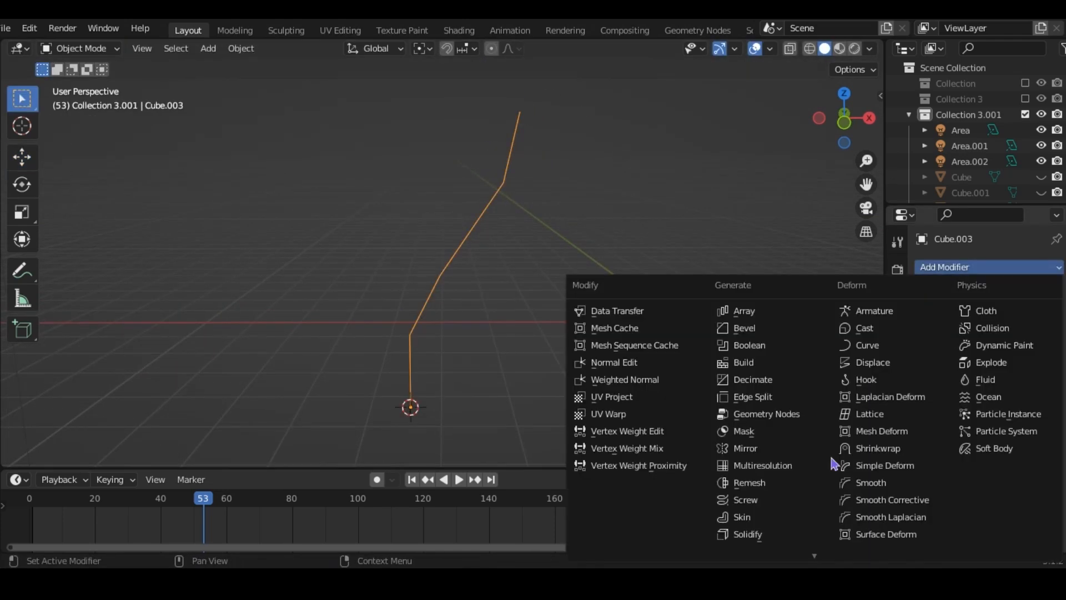
click(742, 517)
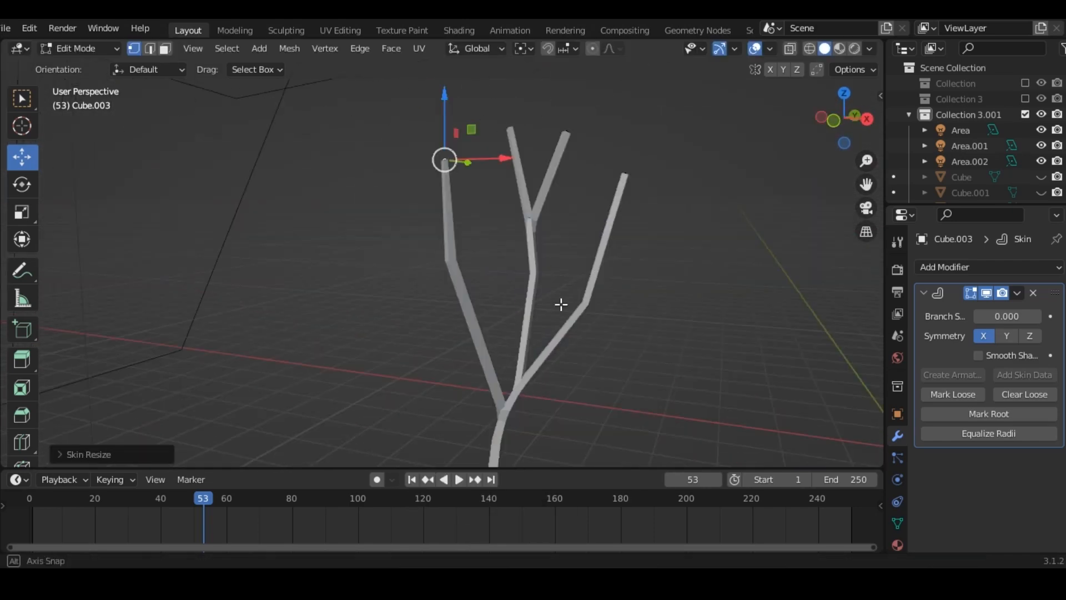
key(Tab)
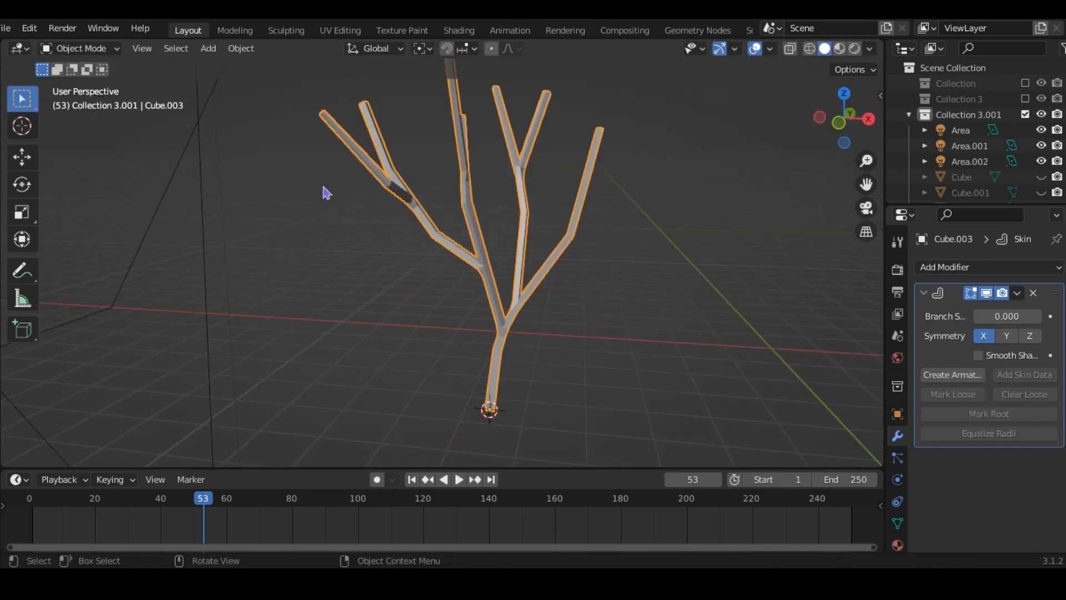
Return to Edit Mode on the tree mesh to start building the canopy domes
key(Tab)
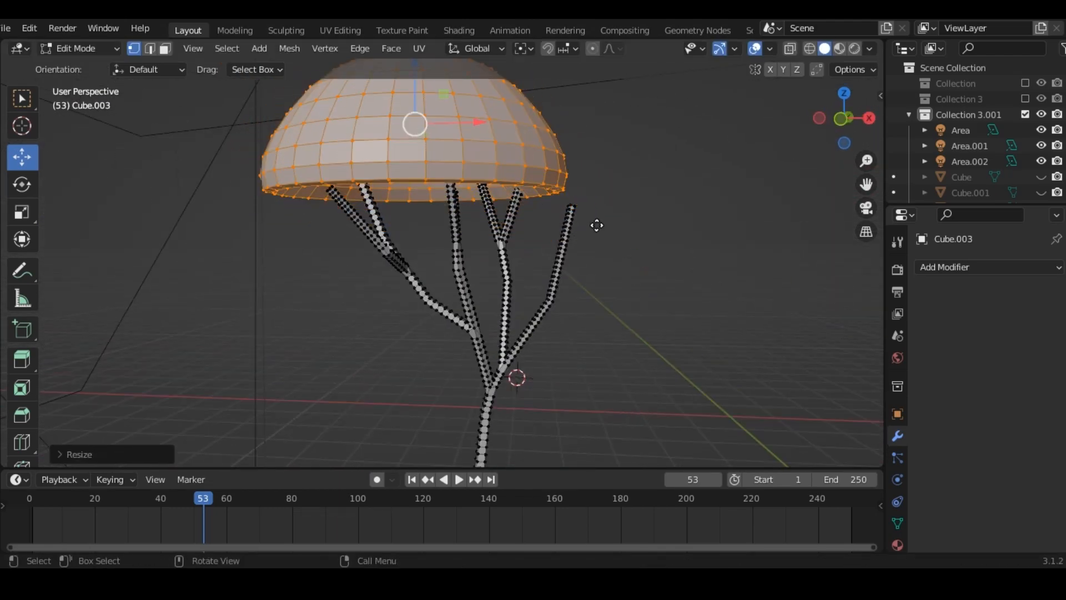
mouse_move(517, 333)
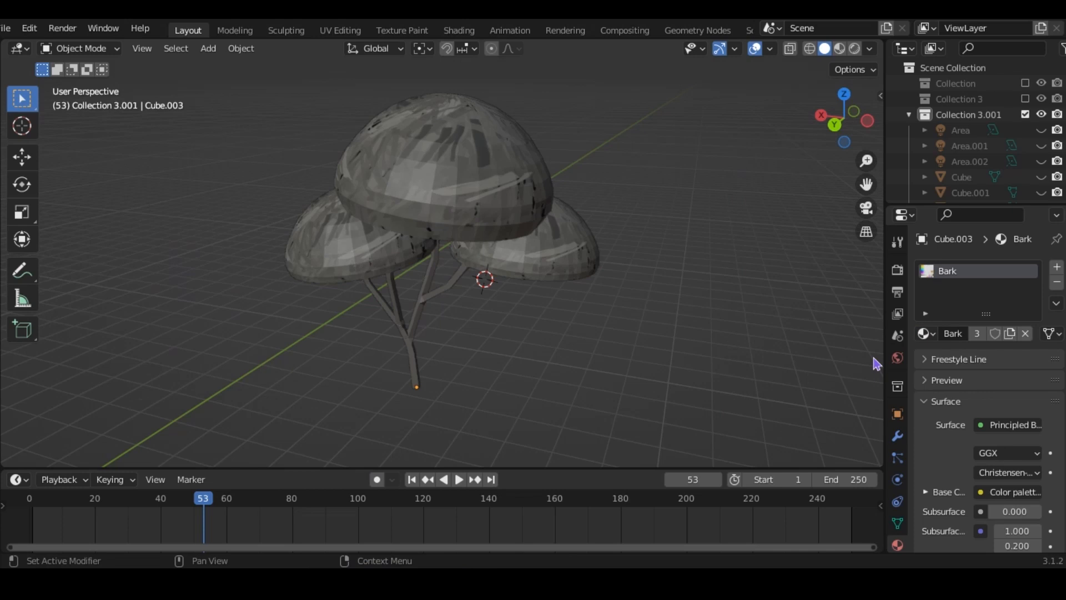
Put the Leaves material in the tree's second material slot and enter Edit Mode
click(926, 359)
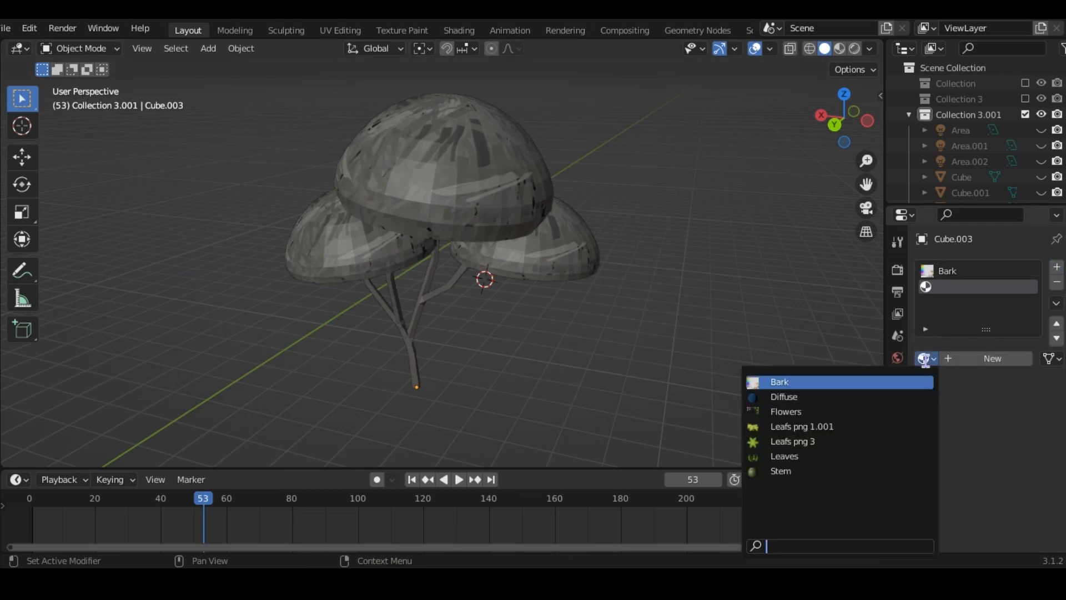
click(784, 455)
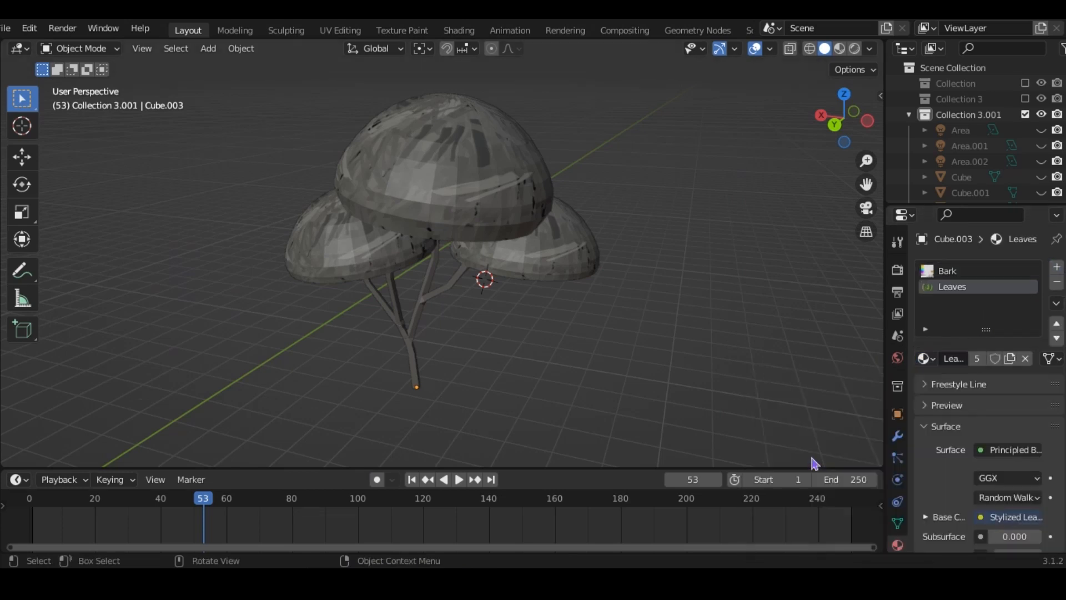
mouse_move(600, 289)
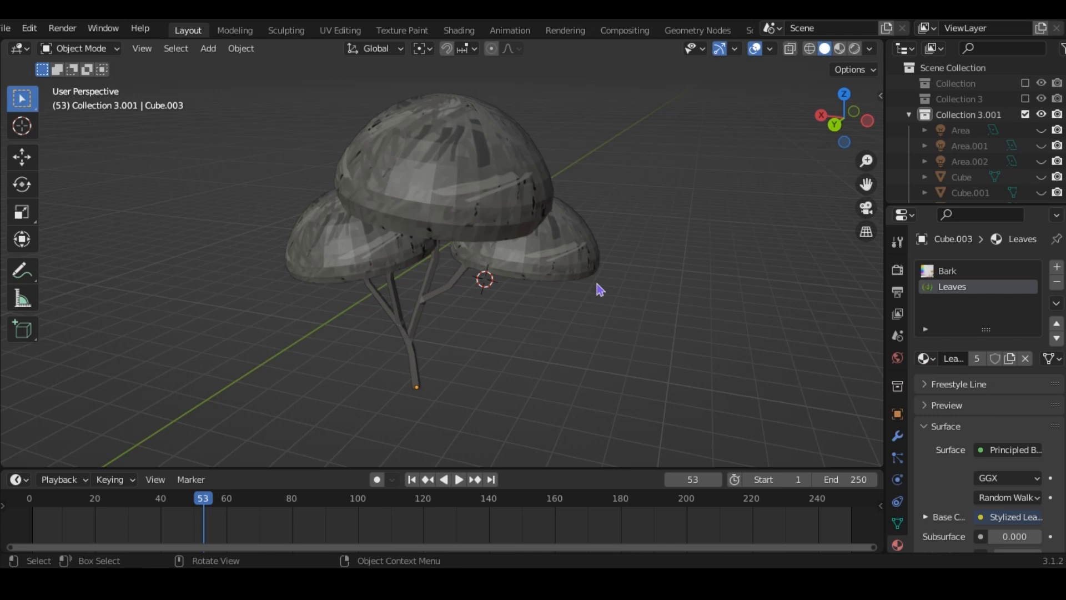
key(Tab)
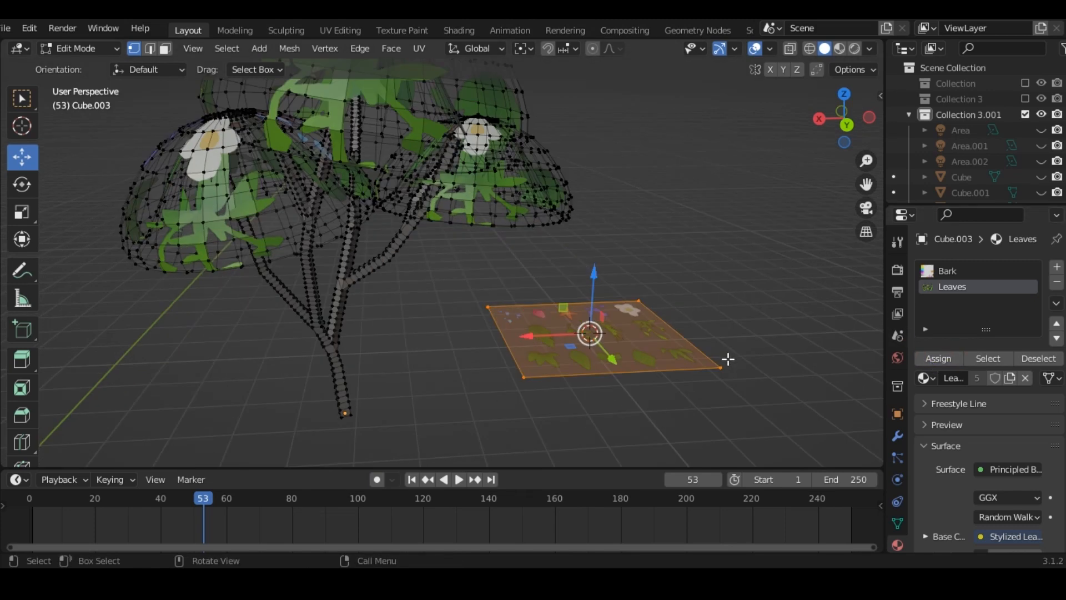
In UV Editing, scale the dome UVs over the leaf atlas images
click(340, 30)
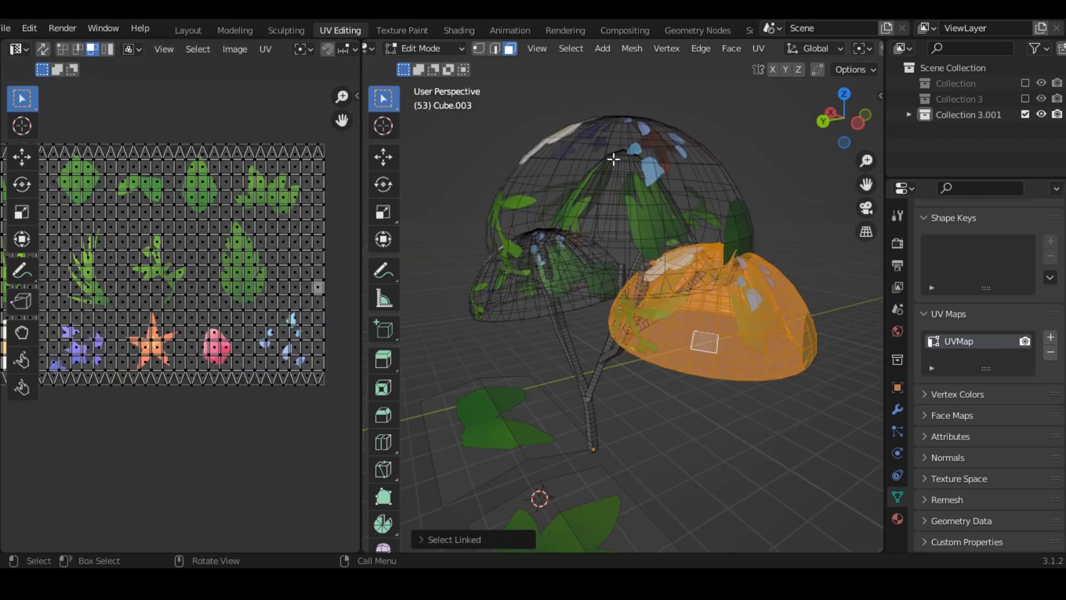
key(s)
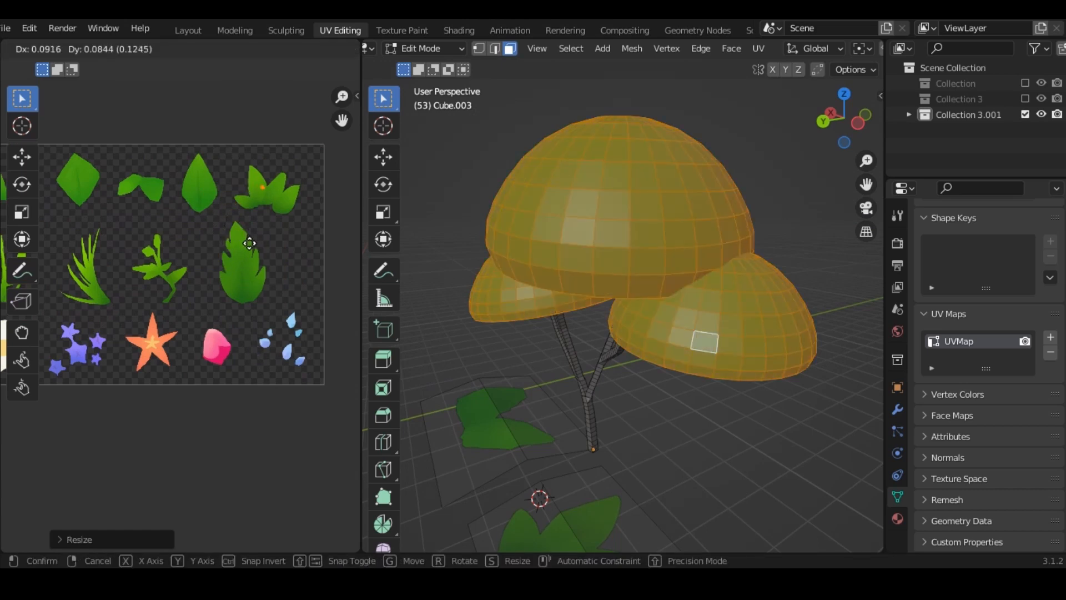
click(219, 30)
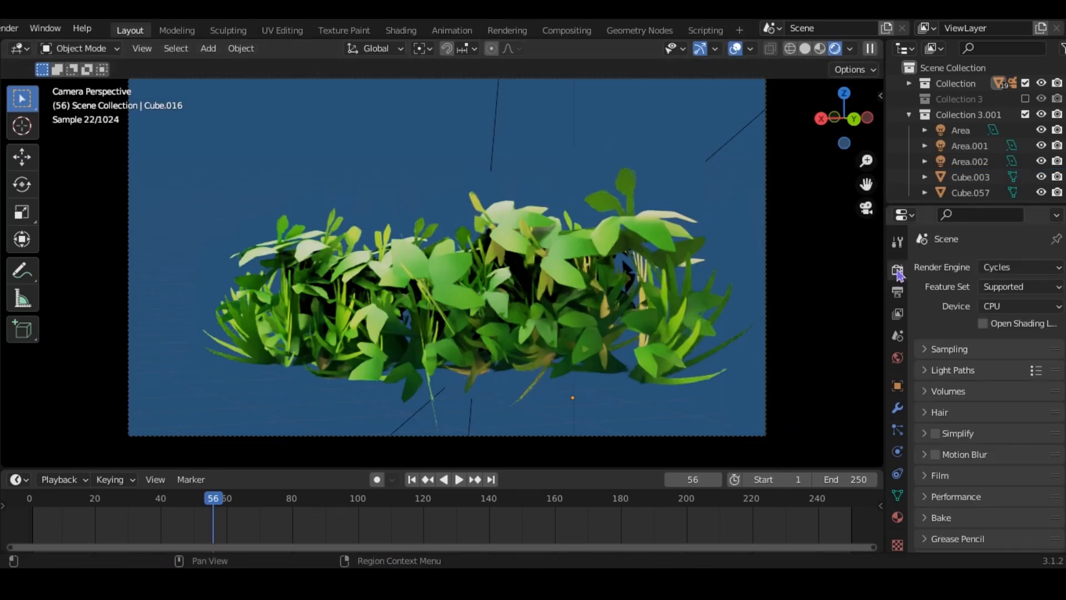
Expand Cycles Light Paths and edit the Transparent max bounces value
click(927, 349)
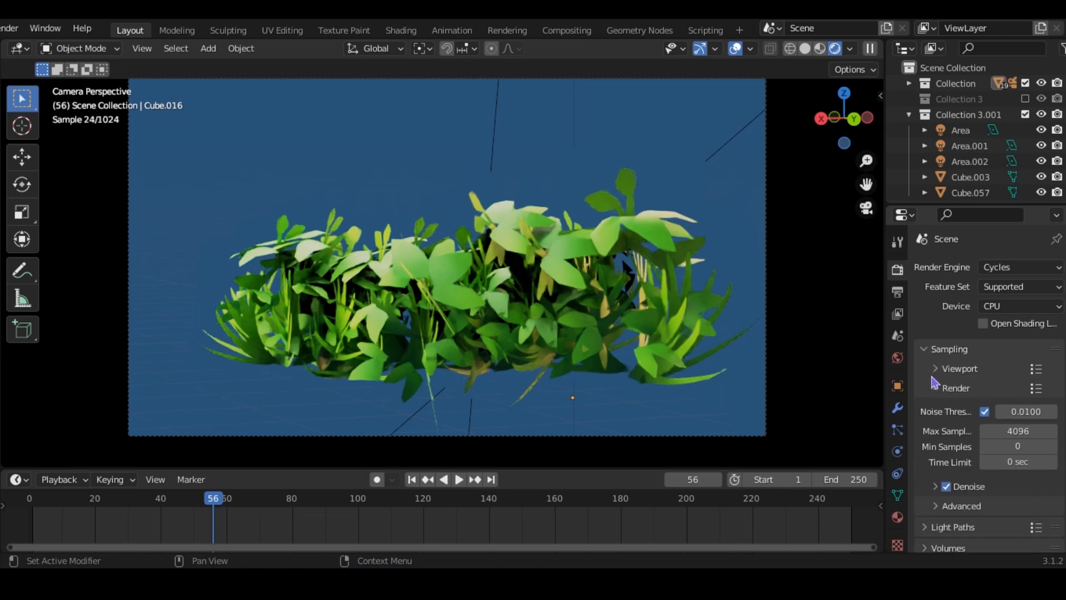
scroll(down, 3)
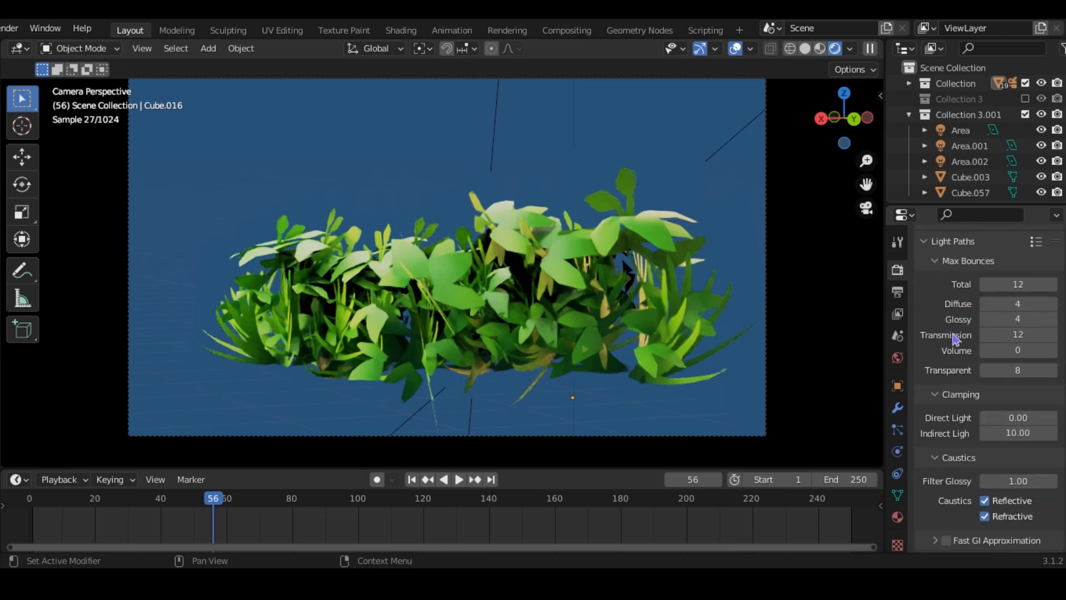
click(1018, 370)
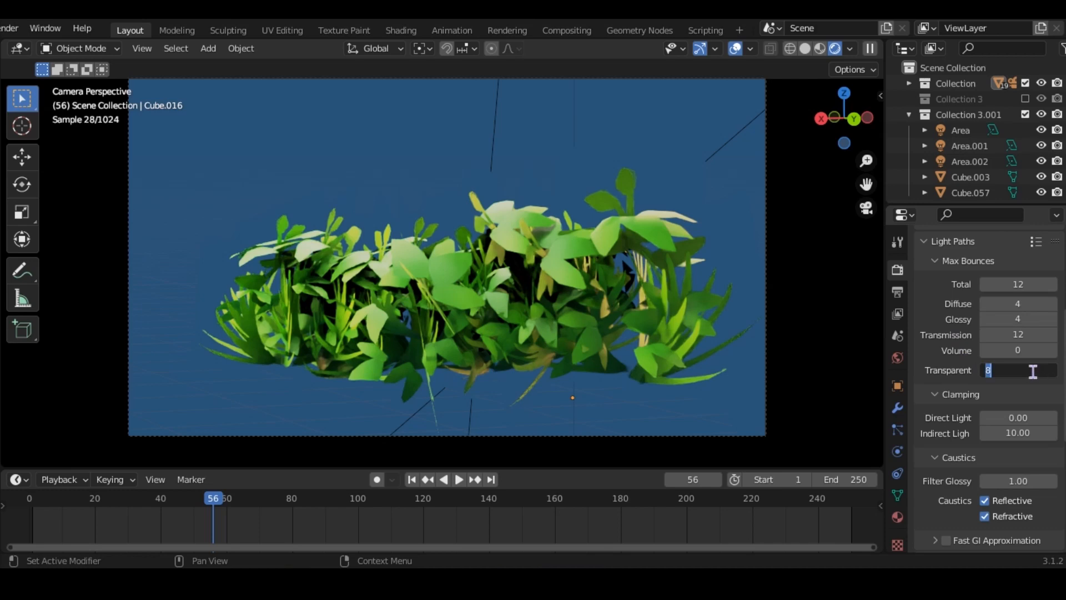